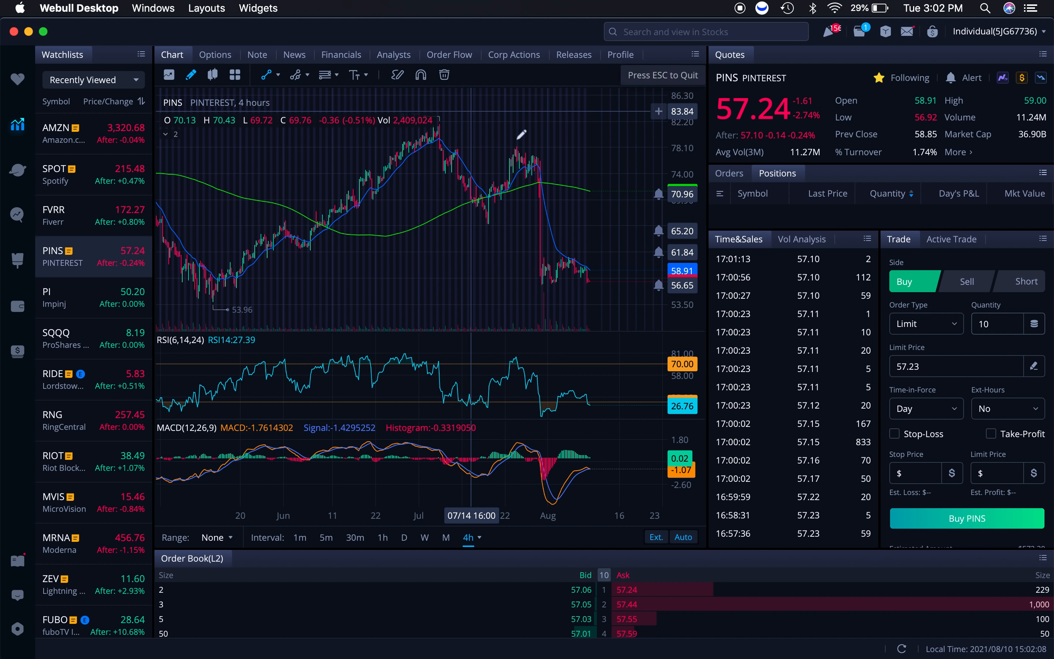
{"action": "mouse_move", "coordinate": [592, 281]}
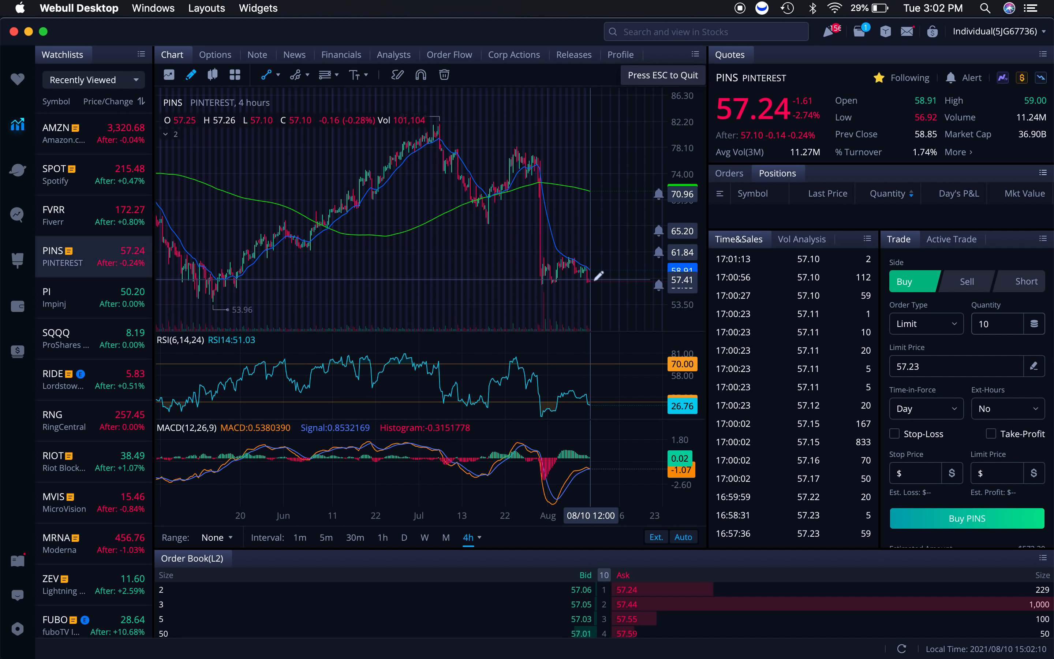
{"action": "mouse_move", "coordinate": [183, 126]}
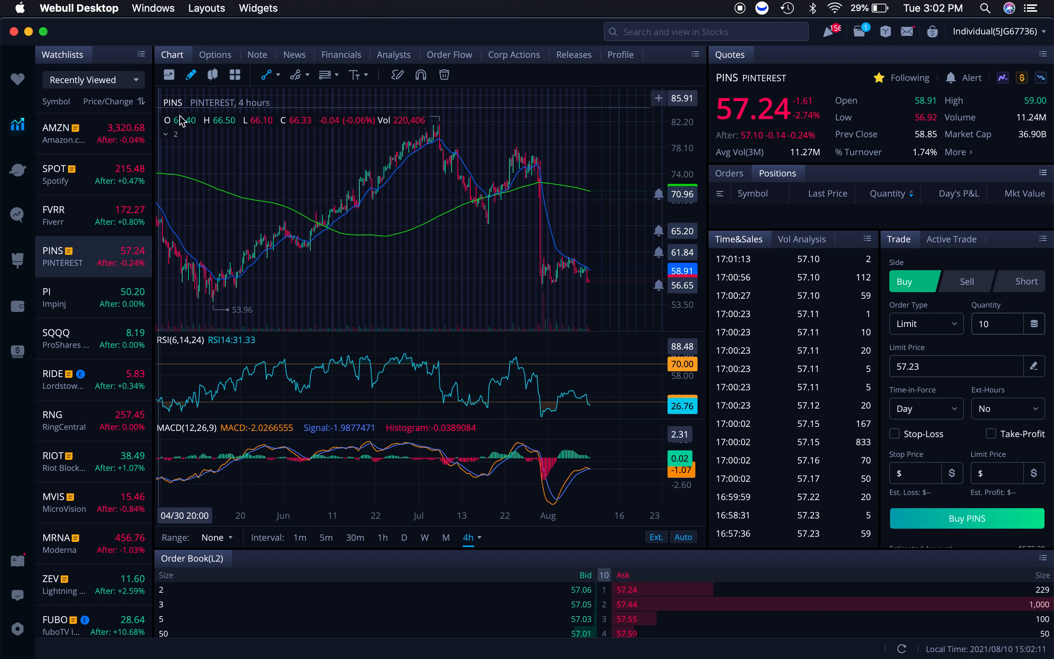
{"action": "mouse_move", "coordinate": [596, 285]}
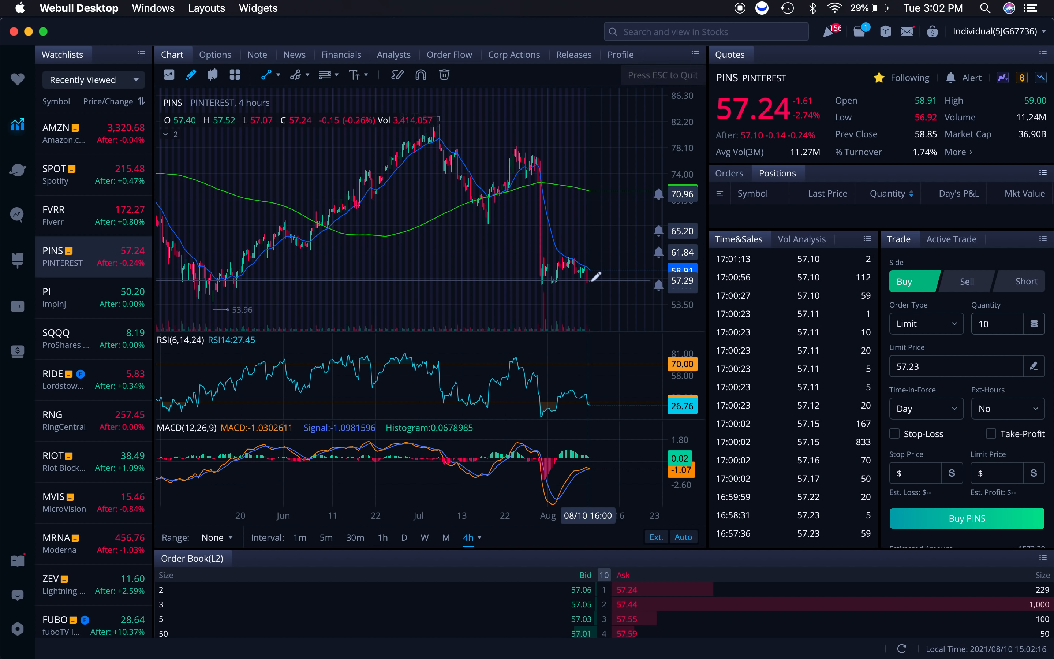
Load Fiverr (FVRR) from the watchlist on the 4h chart and inspect the early-August drop candles.
{"action": "left_click_drag", "start_coordinate": [589, 281], "coordinate": [625, 121]}
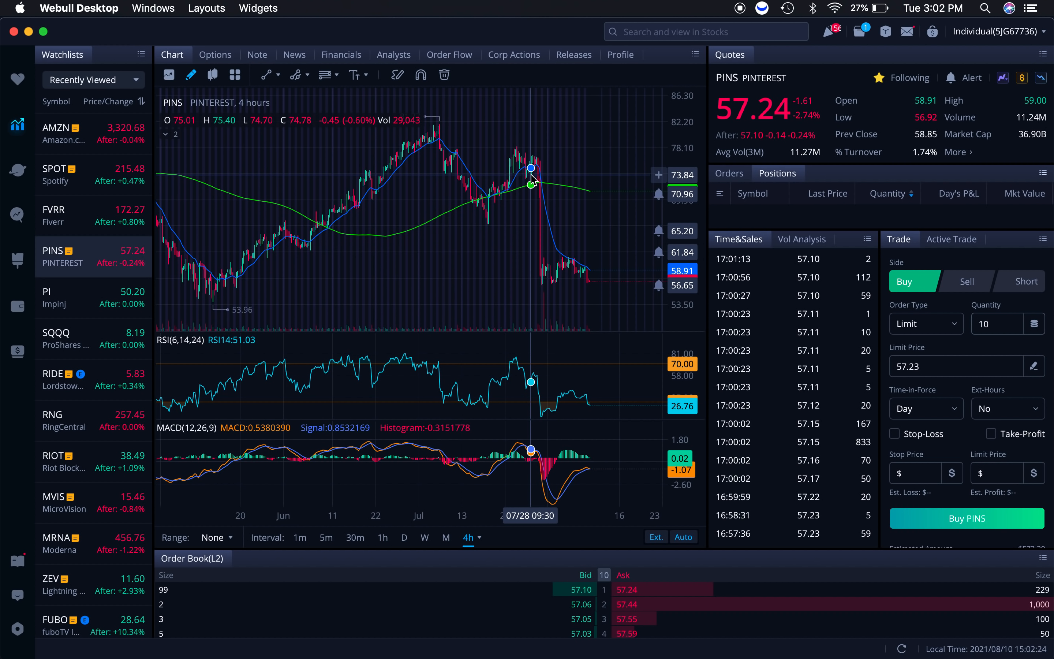
{"action": "mouse_move", "coordinate": [552, 280]}
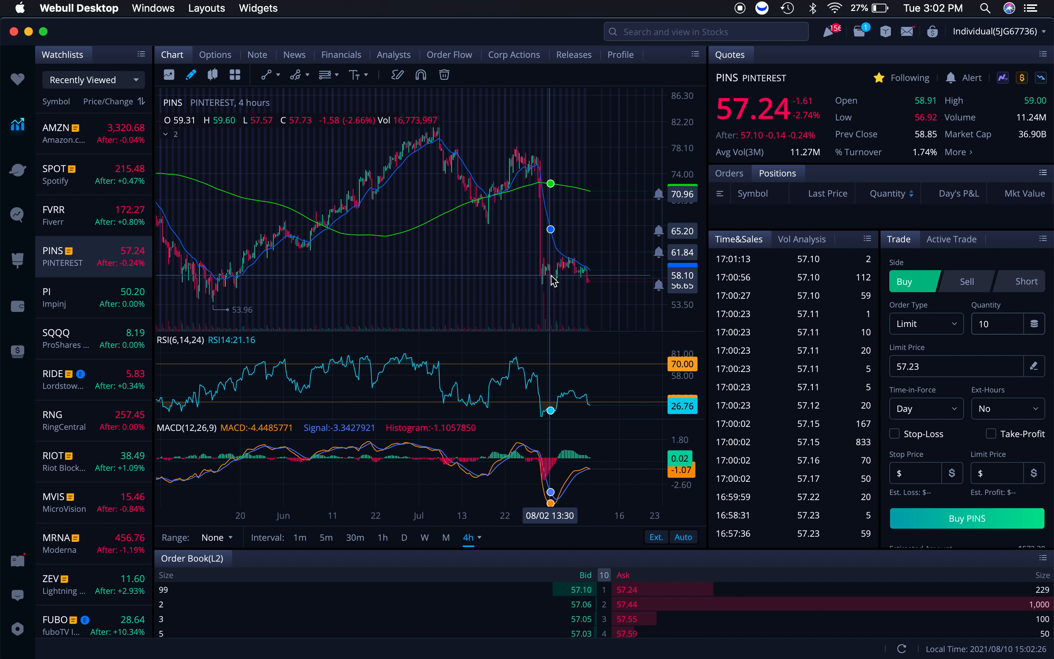
{"action": "mouse_move", "coordinate": [539, 179]}
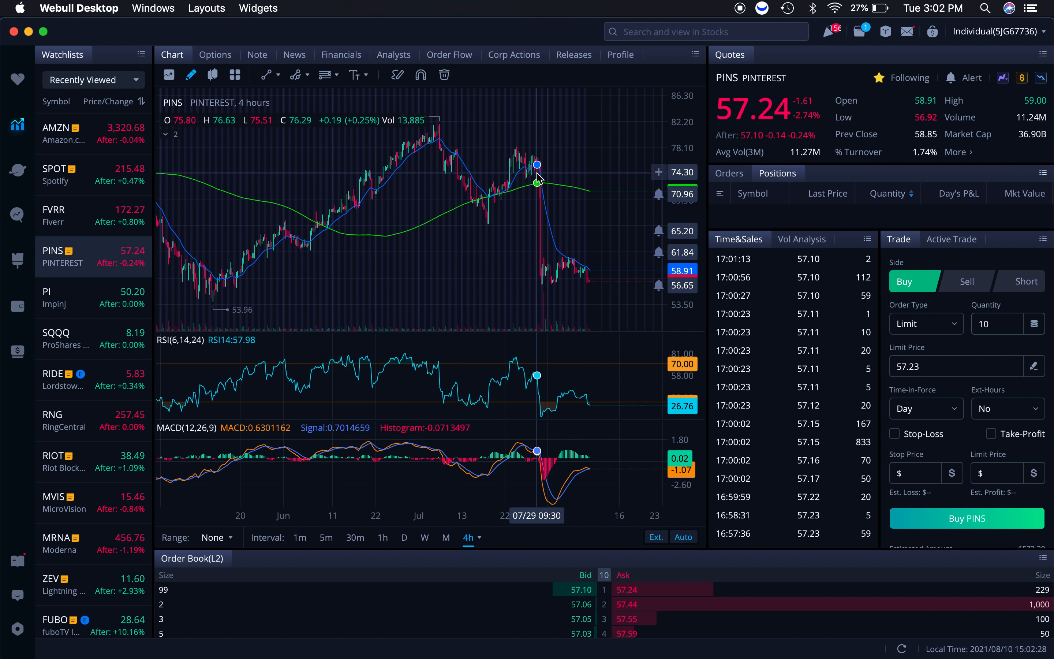
{"action": "mouse_move", "coordinate": [550, 284]}
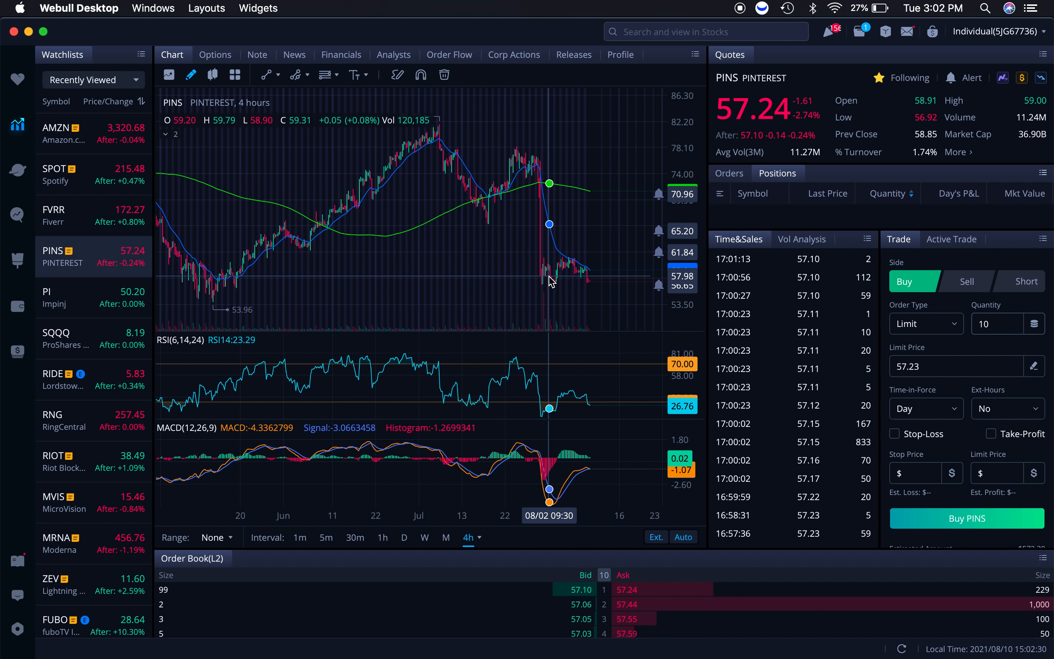
{"action": "mouse_move", "coordinate": [561, 309]}
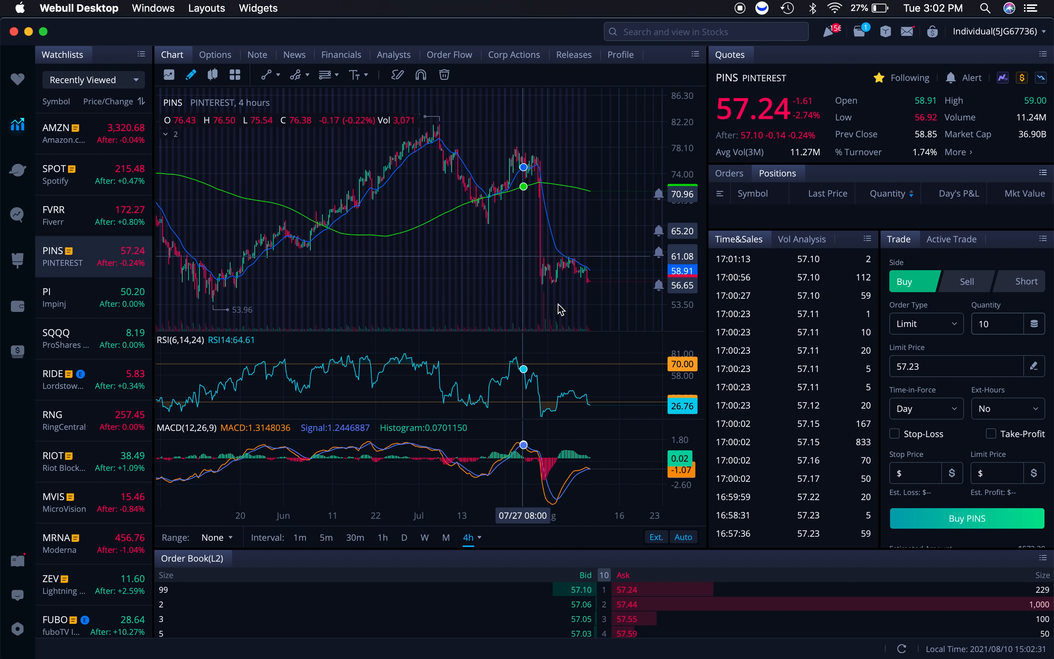
{"action": "mouse_move", "coordinate": [630, 244]}
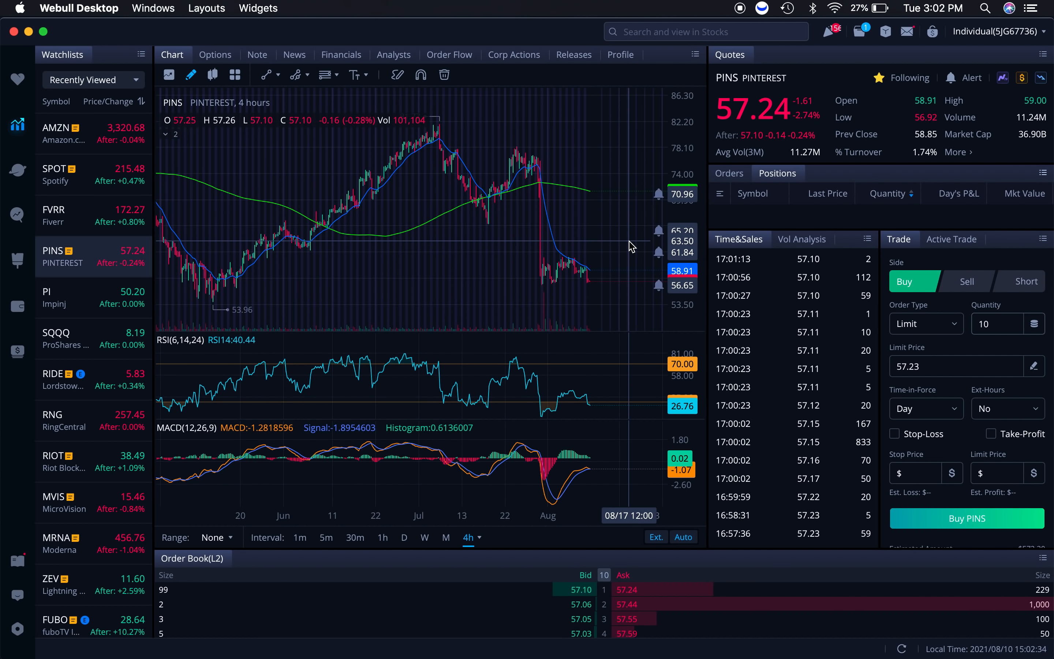
{"action": "mouse_move", "coordinate": [547, 280]}
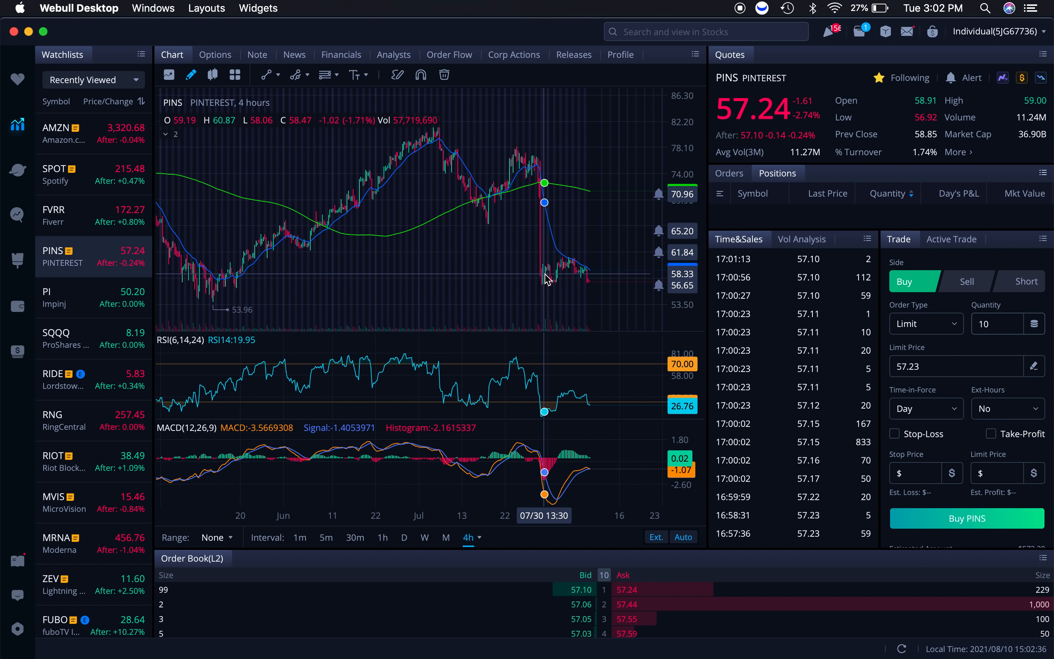
{"action": "mouse_move", "coordinate": [556, 262]}
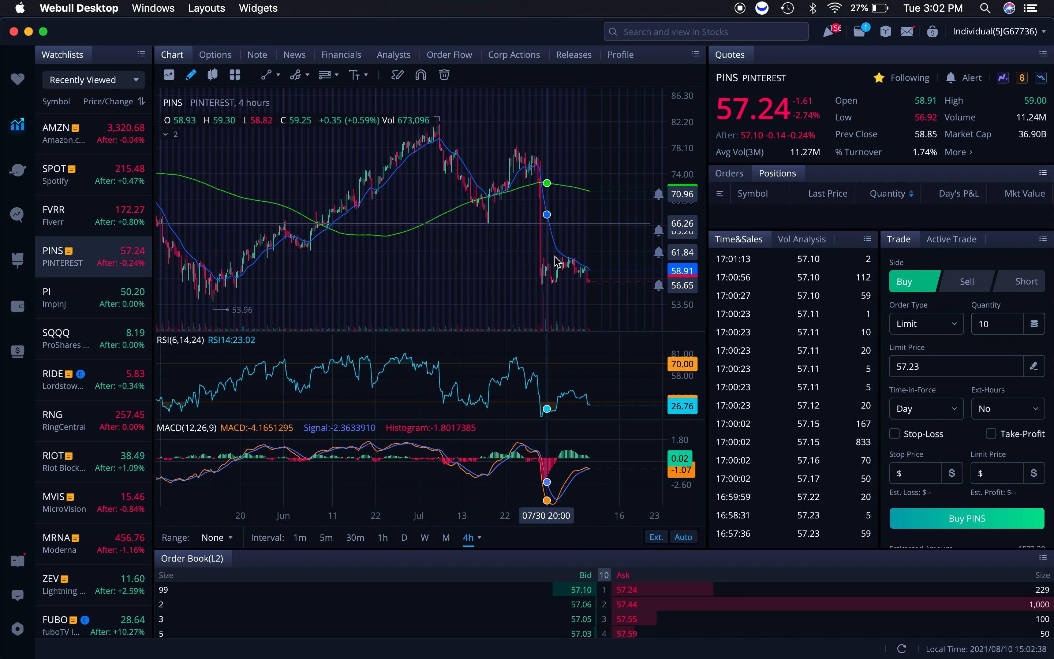
{"action": "mouse_move", "coordinate": [567, 262]}
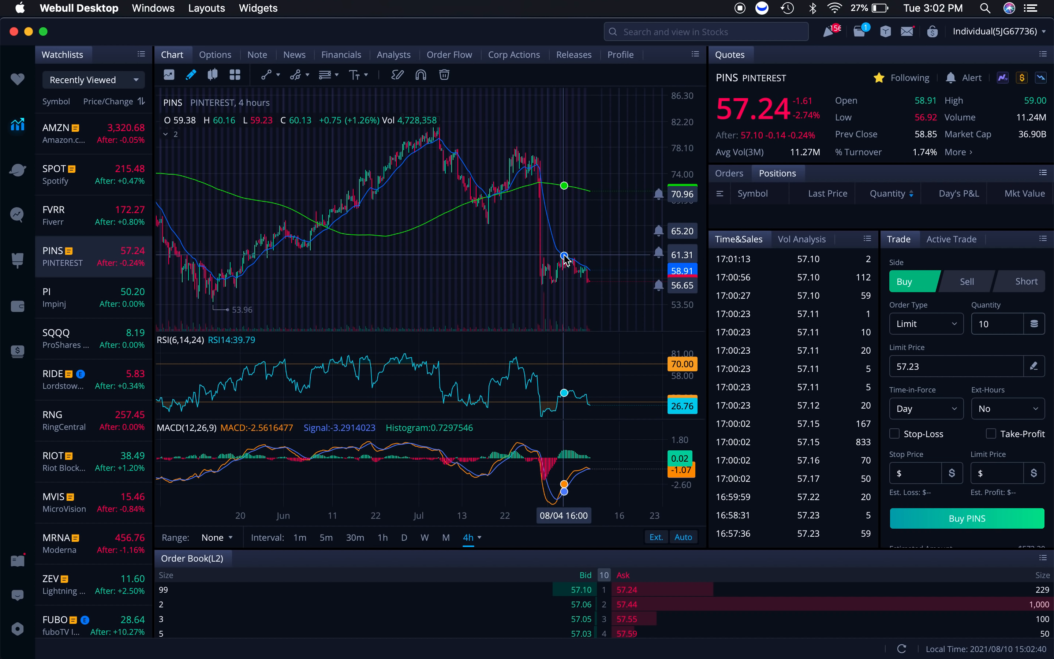
{"action": "mouse_move", "coordinate": [578, 261]}
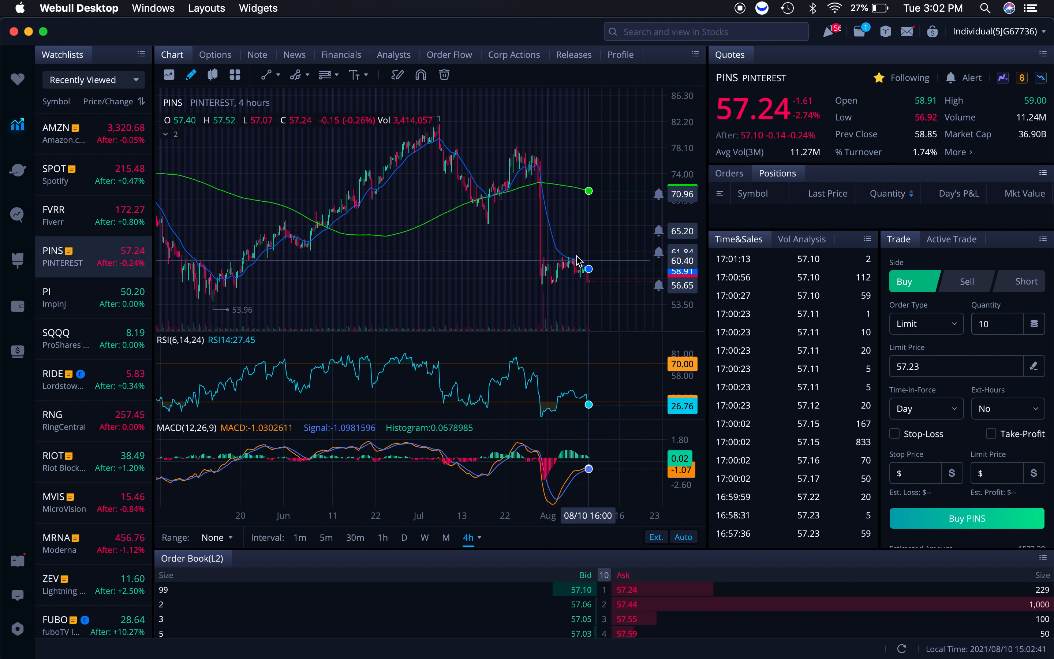
{"action": "mouse_move", "coordinate": [553, 309]}
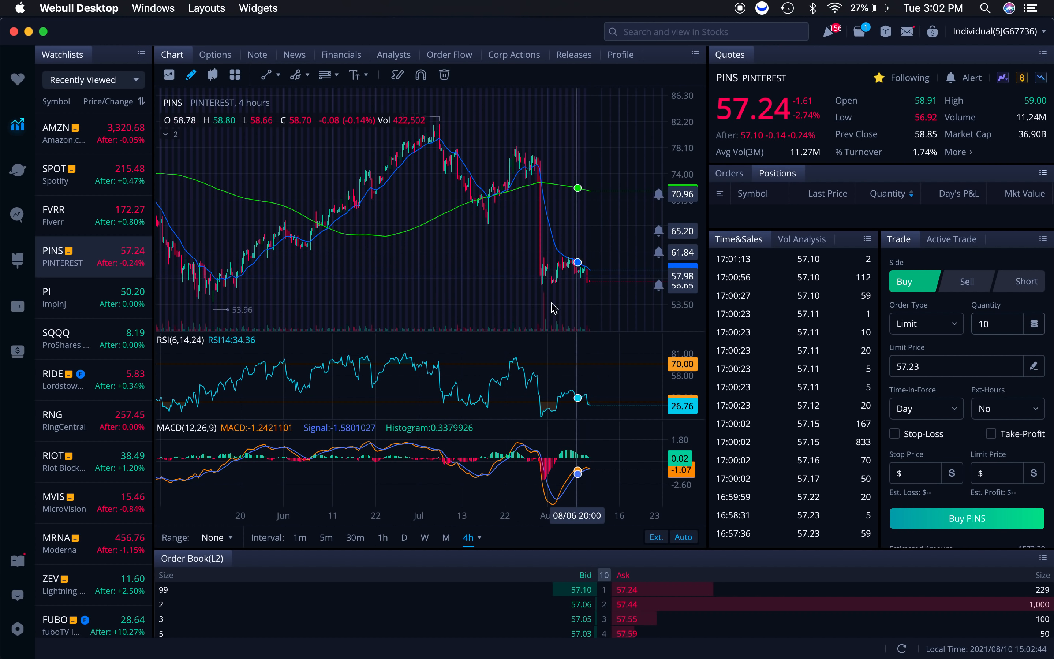
{"action": "mouse_move", "coordinate": [606, 266]}
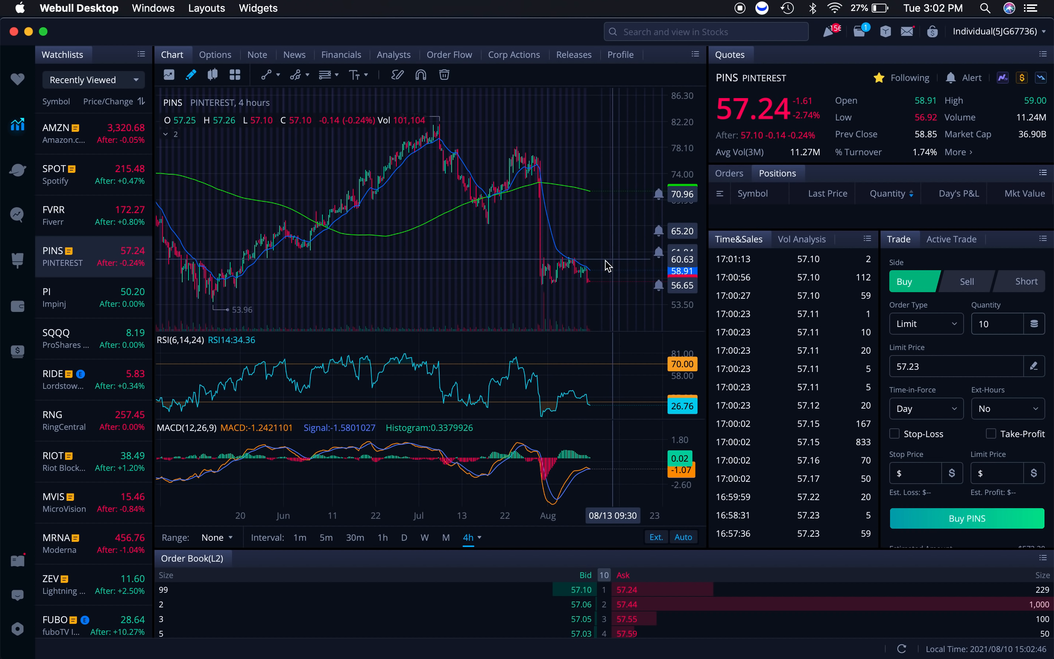
{"action": "mouse_move", "coordinate": [587, 261]}
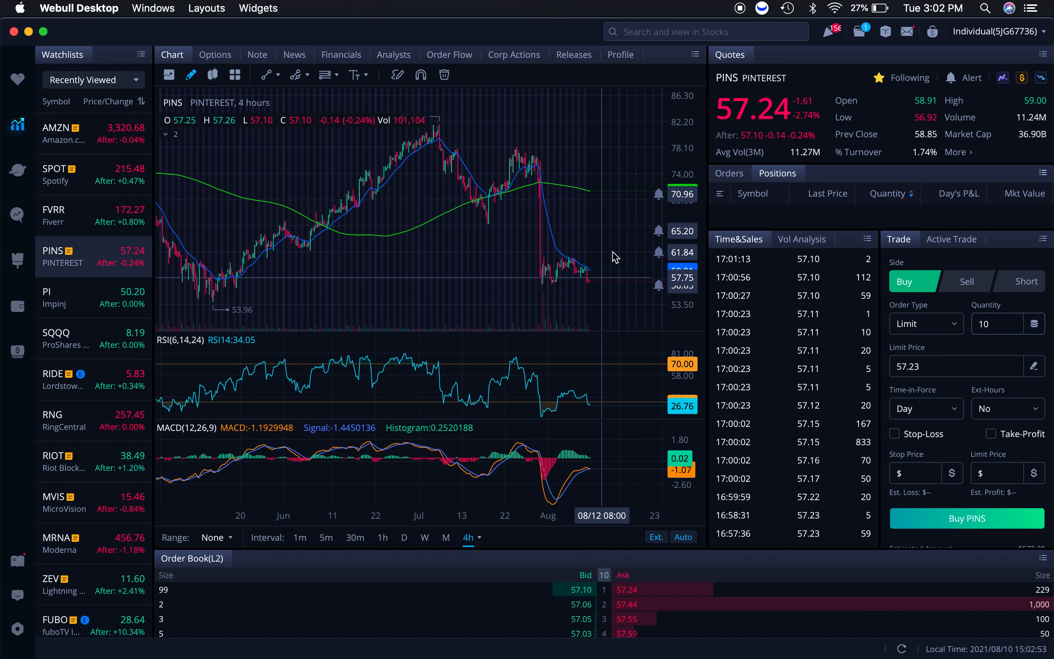
{"action": "mouse_move", "coordinate": [577, 248]}
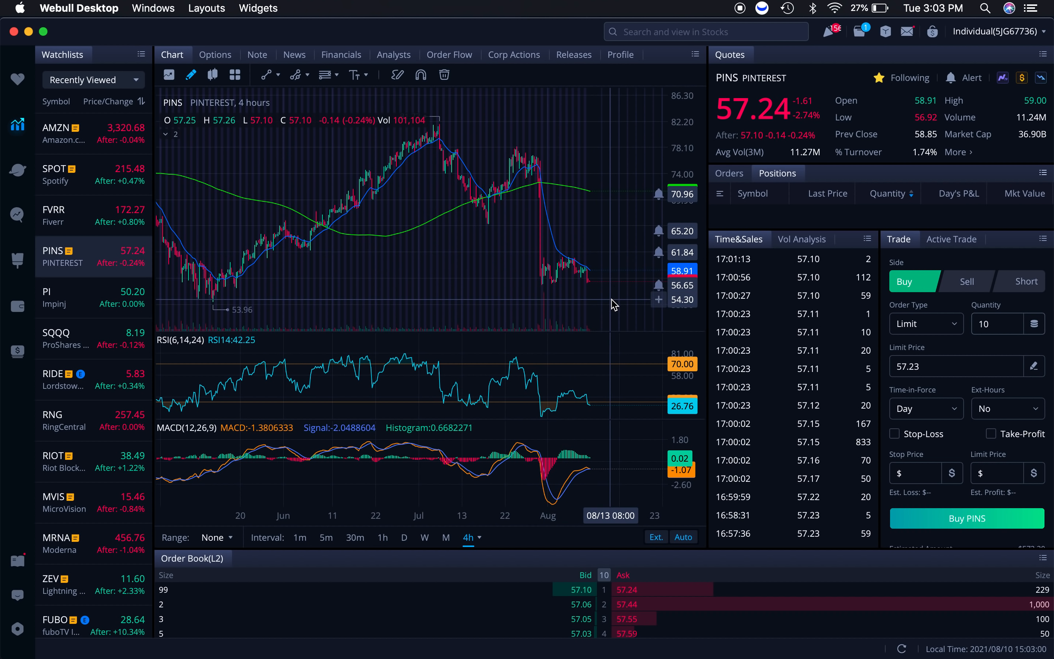
{"action": "left_click", "coordinate": [73, 216]}
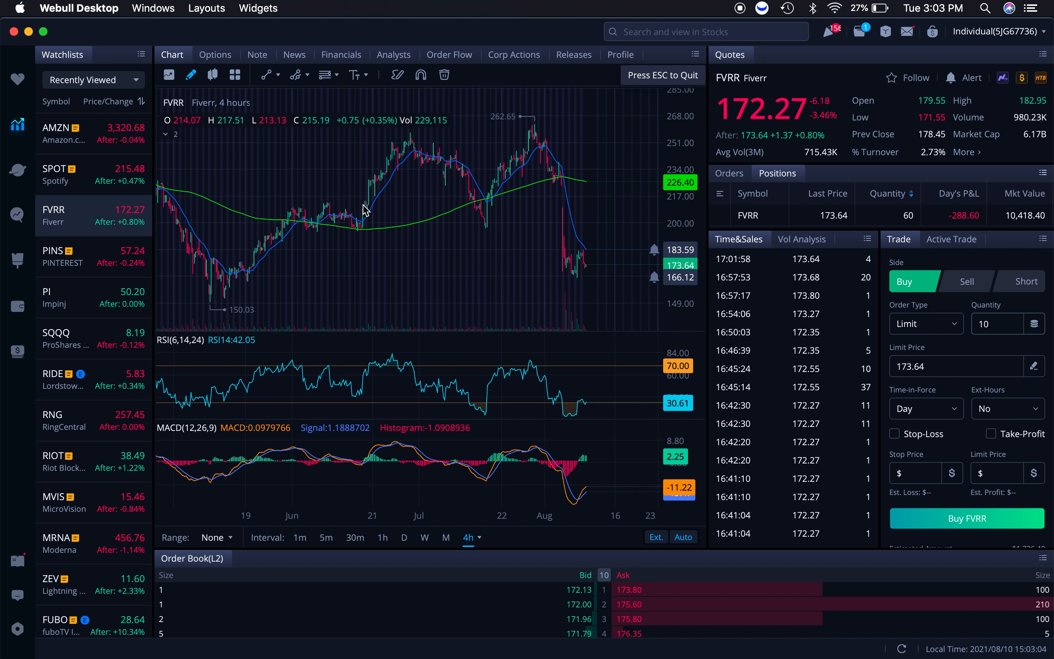
{"action": "mouse_move", "coordinate": [567, 187]}
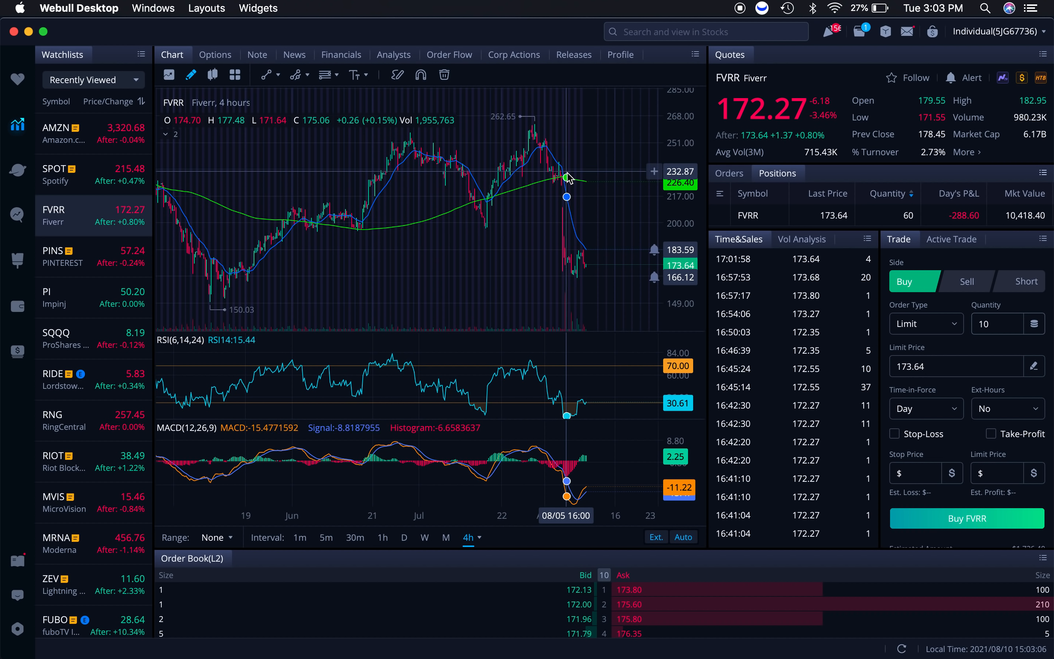
{"action": "left_click", "coordinate": [355, 75]}
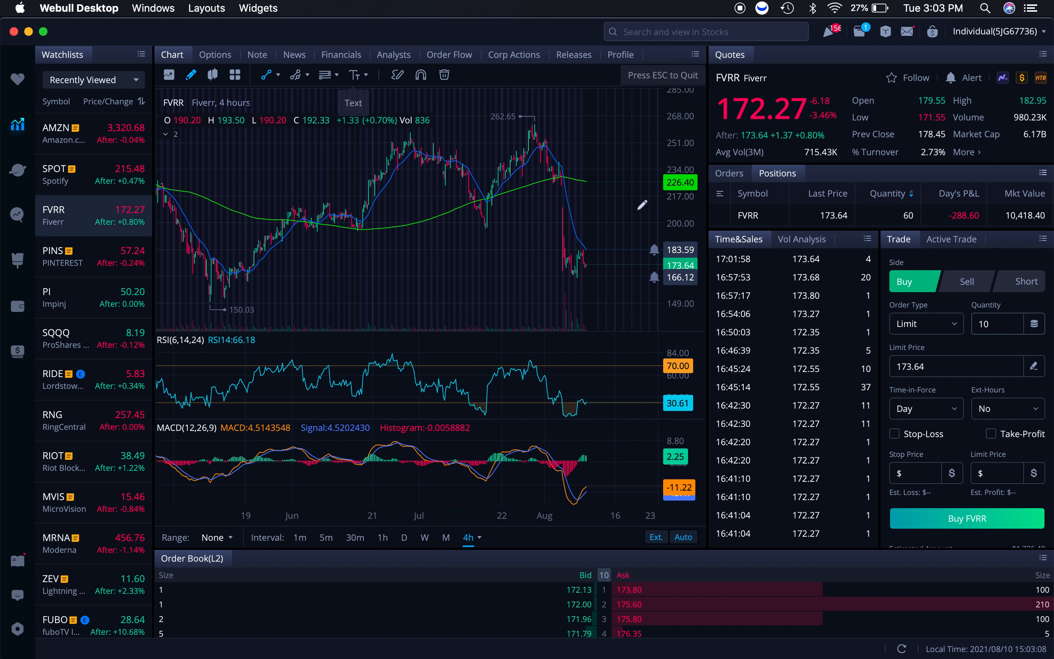
{"action": "left_click_drag", "start_coordinate": [587, 265], "coordinate": [617, 128]}
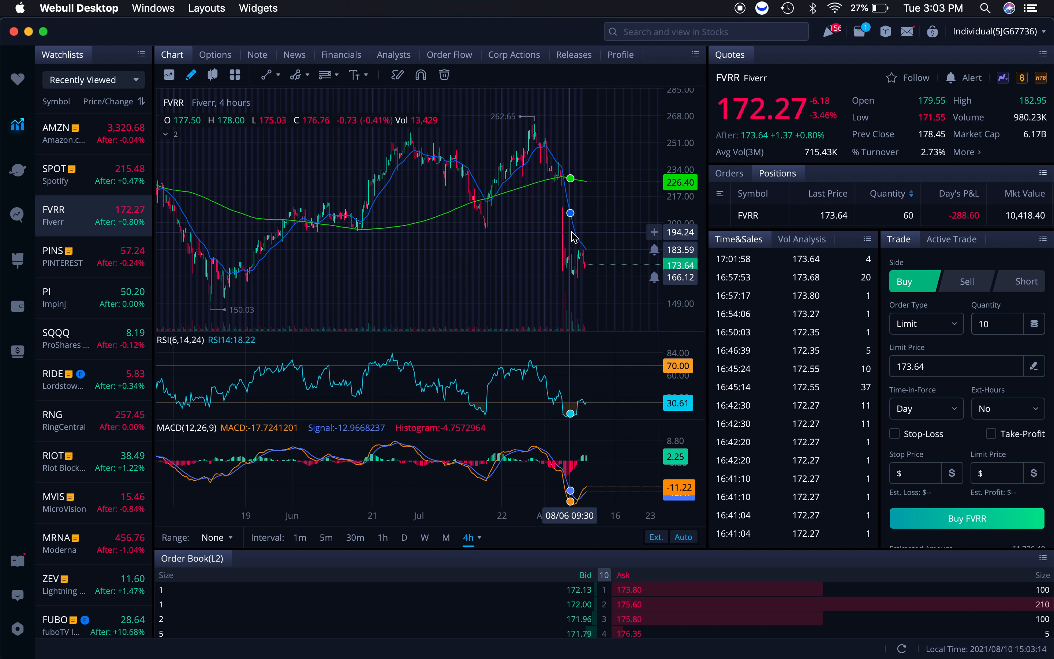
{"action": "mouse_move", "coordinate": [599, 246]}
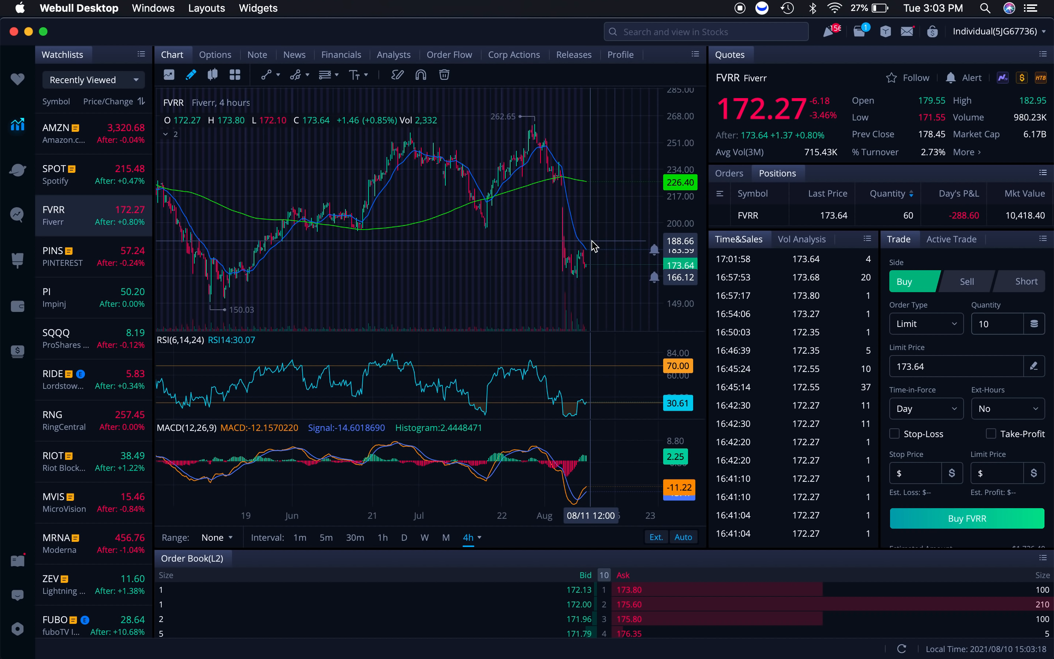
{"action": "mouse_move", "coordinate": [590, 236]}
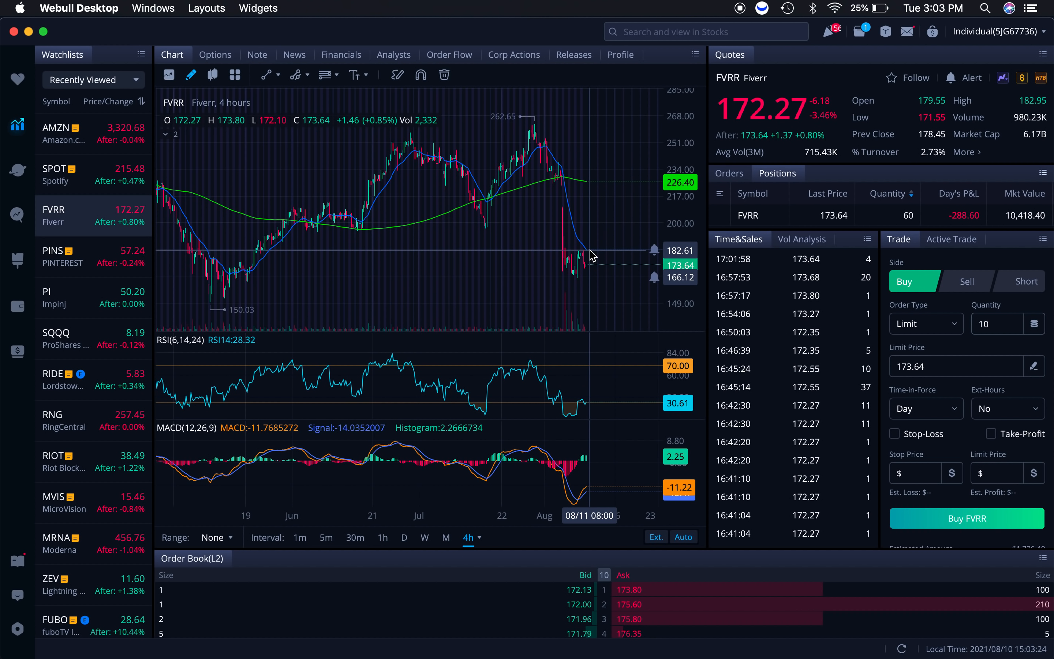
{"action": "mouse_move", "coordinate": [571, 236]}
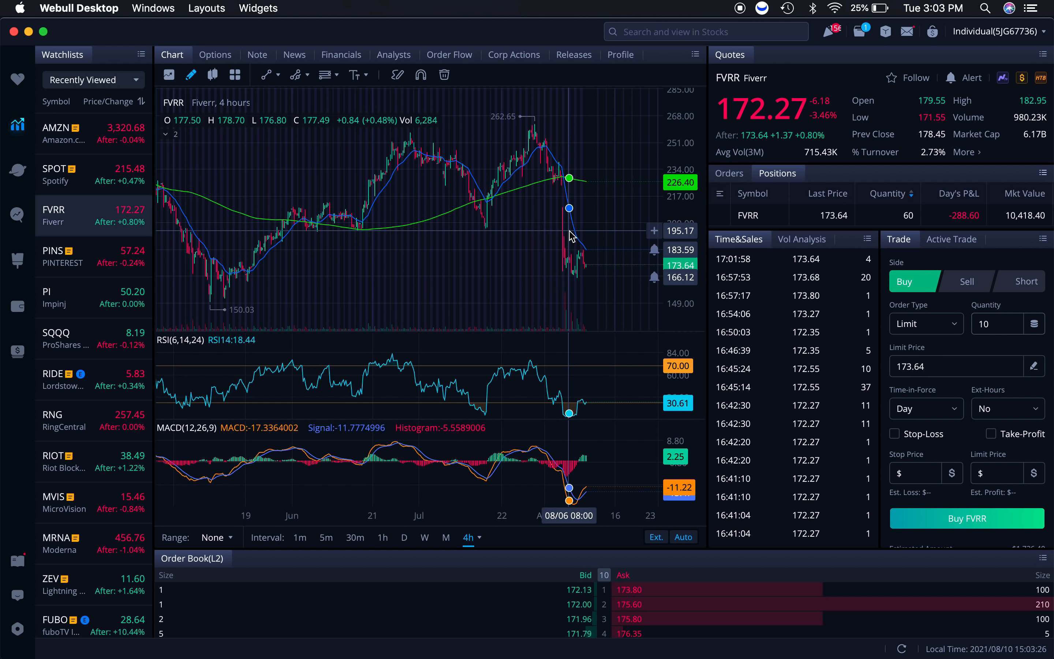
{"action": "mouse_move", "coordinate": [585, 247]}
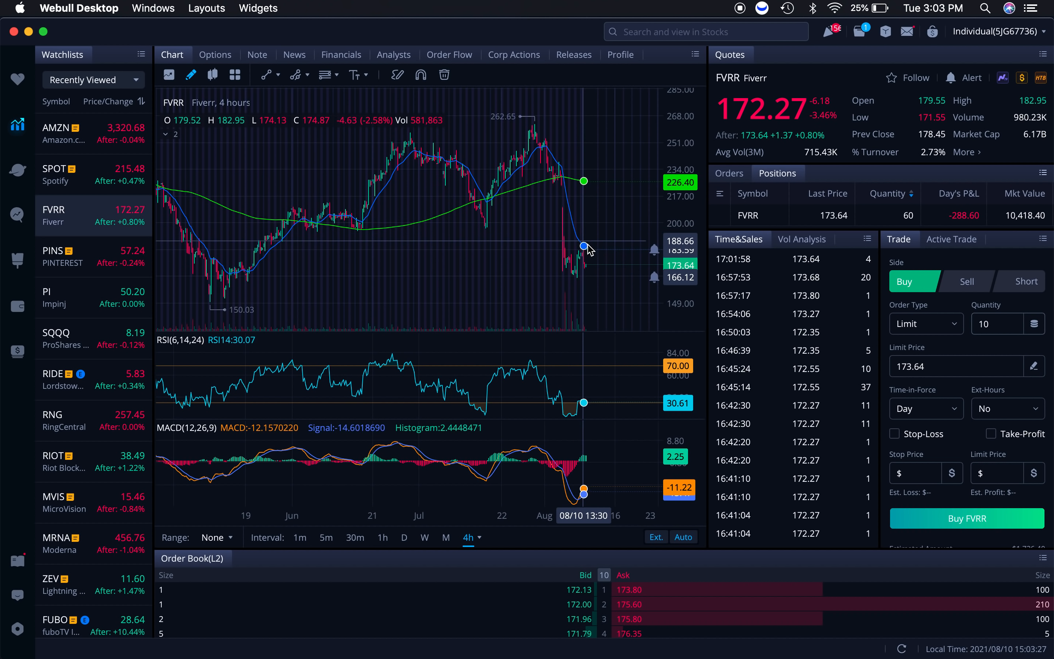
{"action": "mouse_move", "coordinate": [598, 255]}
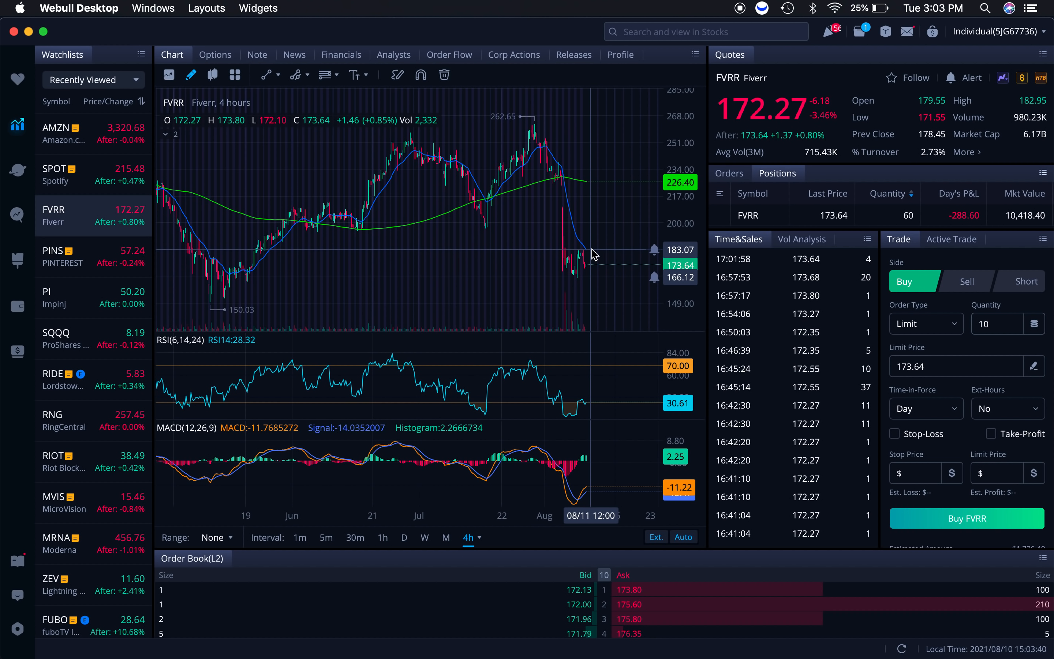
{"action": "mouse_move", "coordinate": [586, 247]}
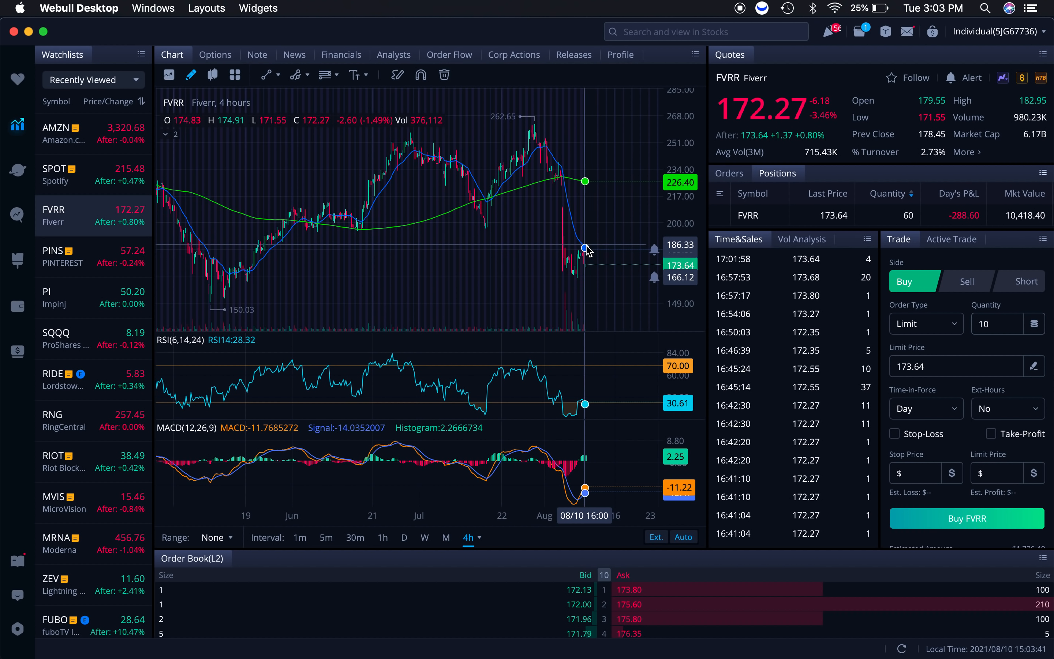
{"action": "mouse_move", "coordinate": [600, 254]}
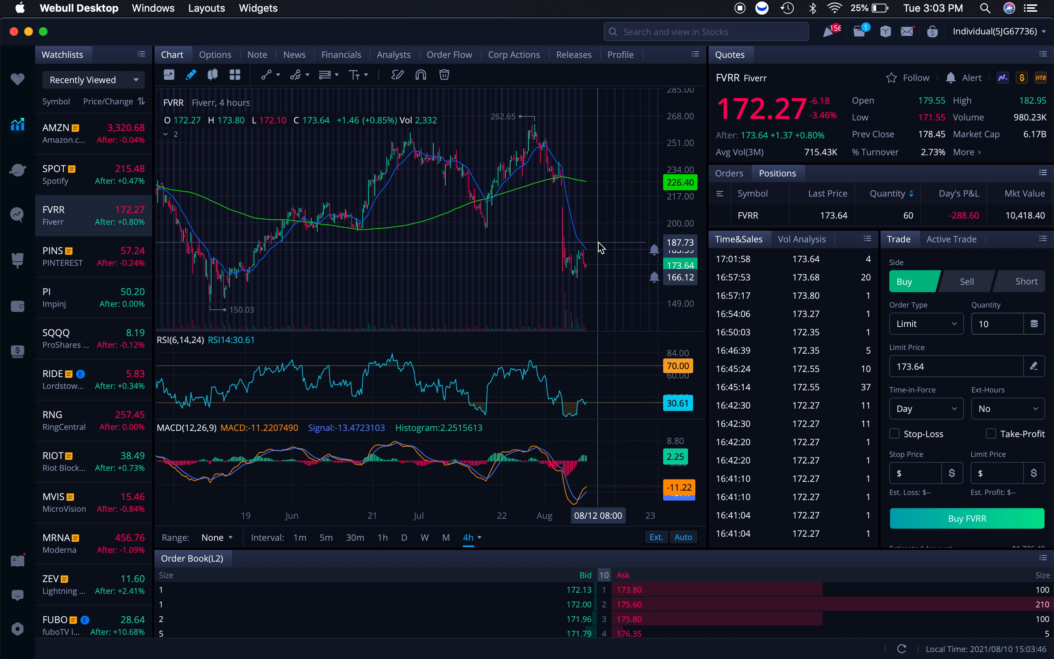
{"action": "mouse_move", "coordinate": [609, 229]}
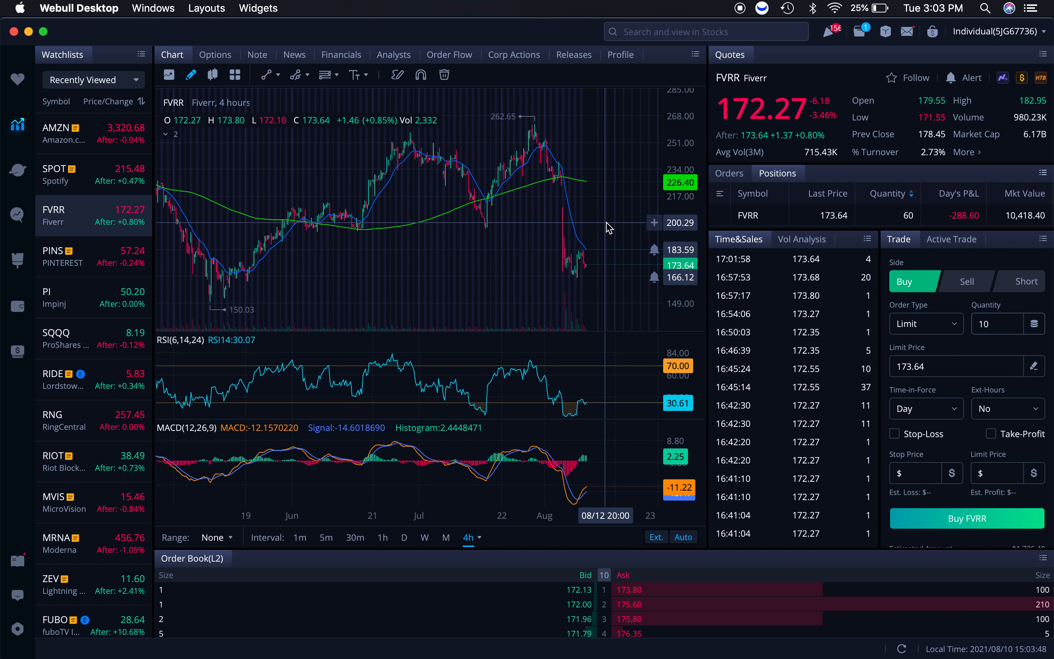
{"action": "mouse_move", "coordinate": [600, 240]}
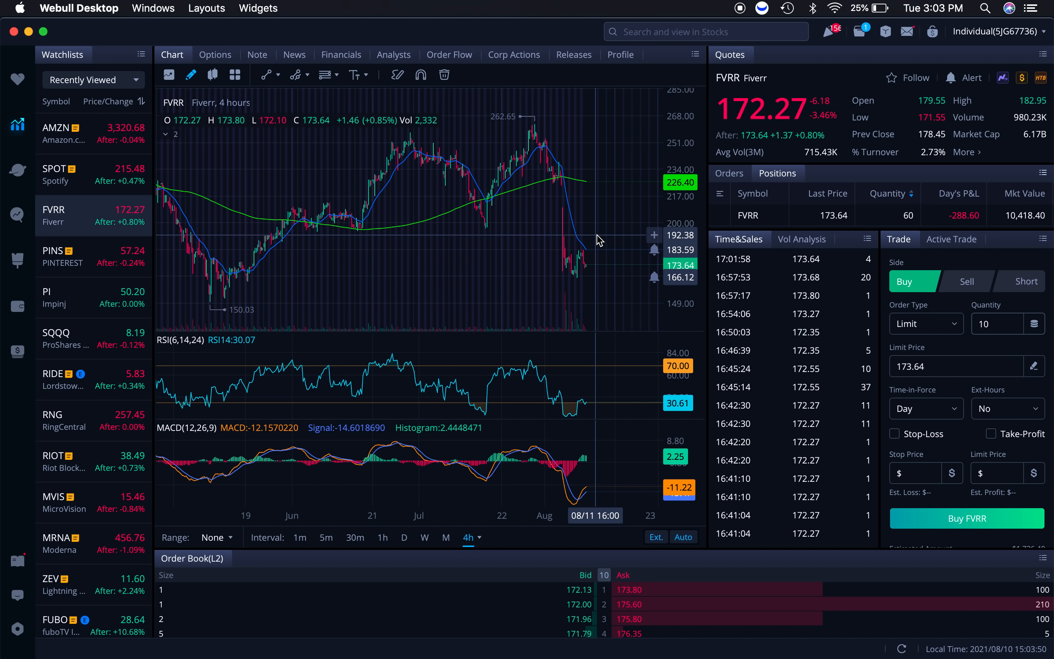
{"action": "mouse_move", "coordinate": [597, 251]}
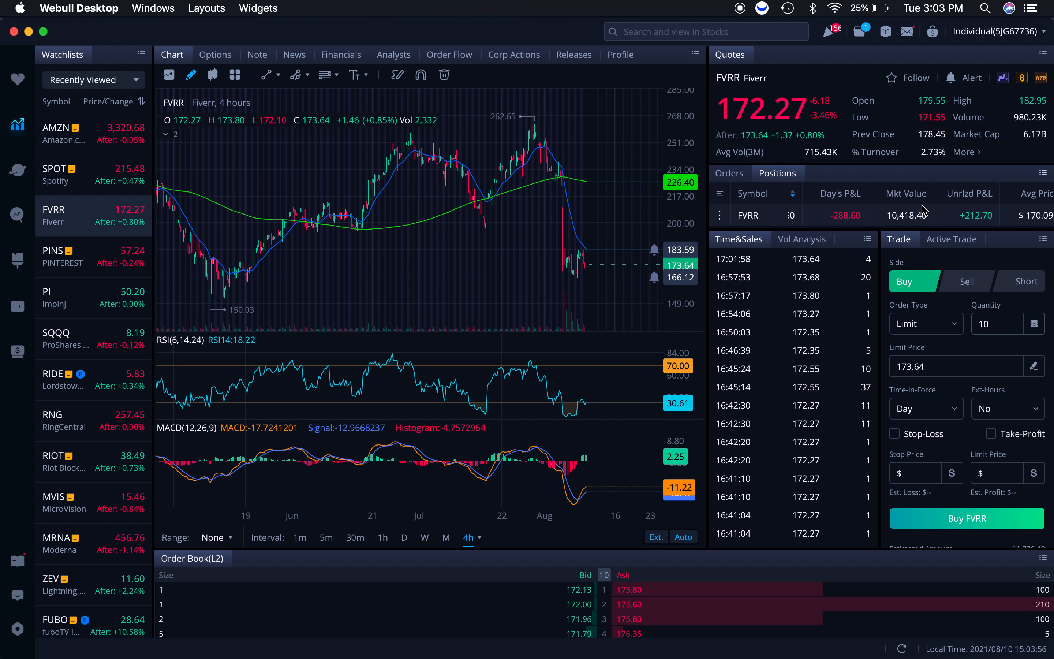
{"action": "mouse_move", "coordinate": [597, 271]}
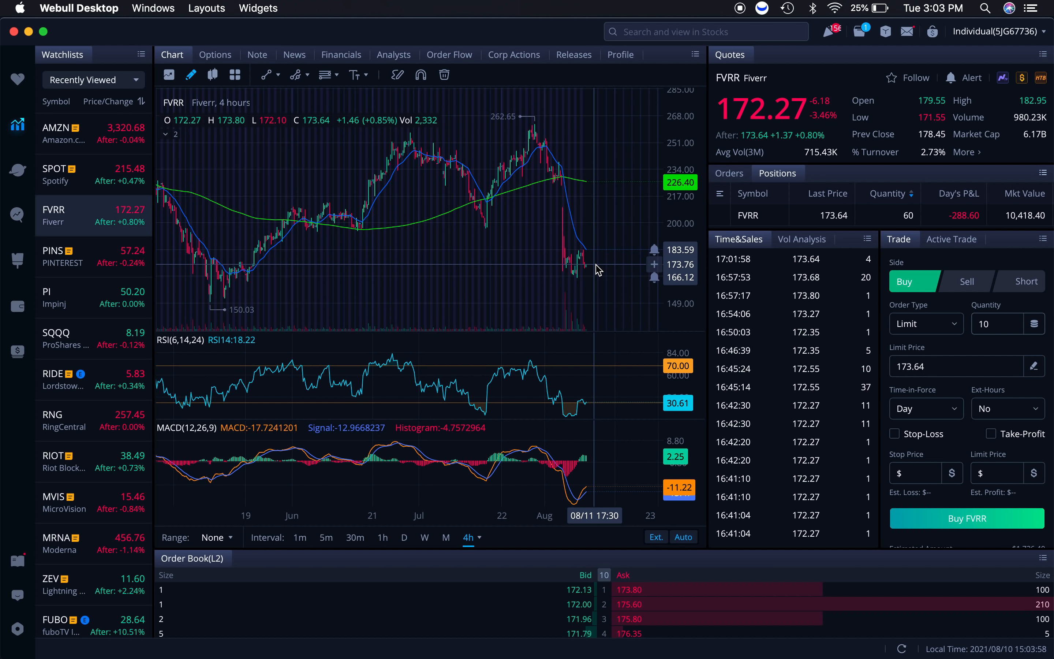
{"action": "mouse_move", "coordinate": [593, 271]}
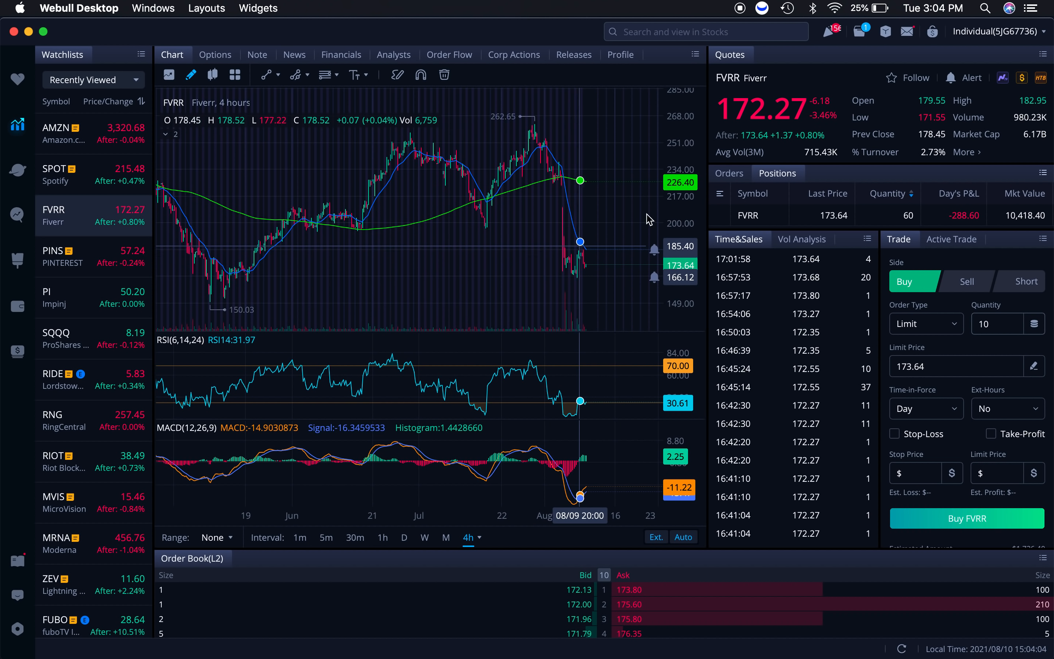
{"action": "mouse_move", "coordinate": [590, 264]}
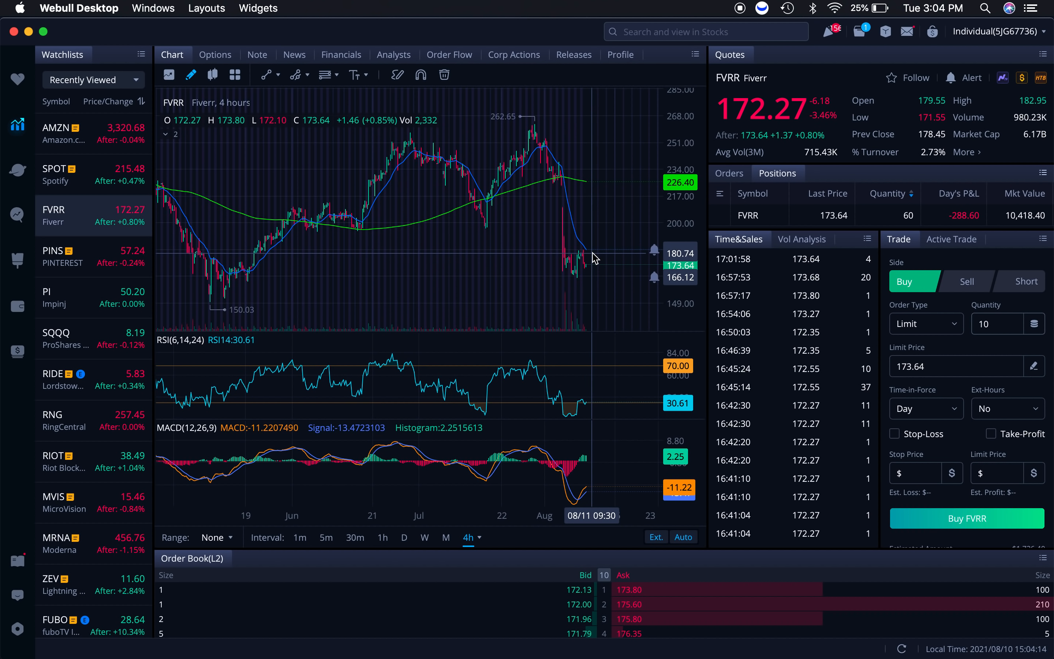
{"action": "mouse_move", "coordinate": [619, 243]}
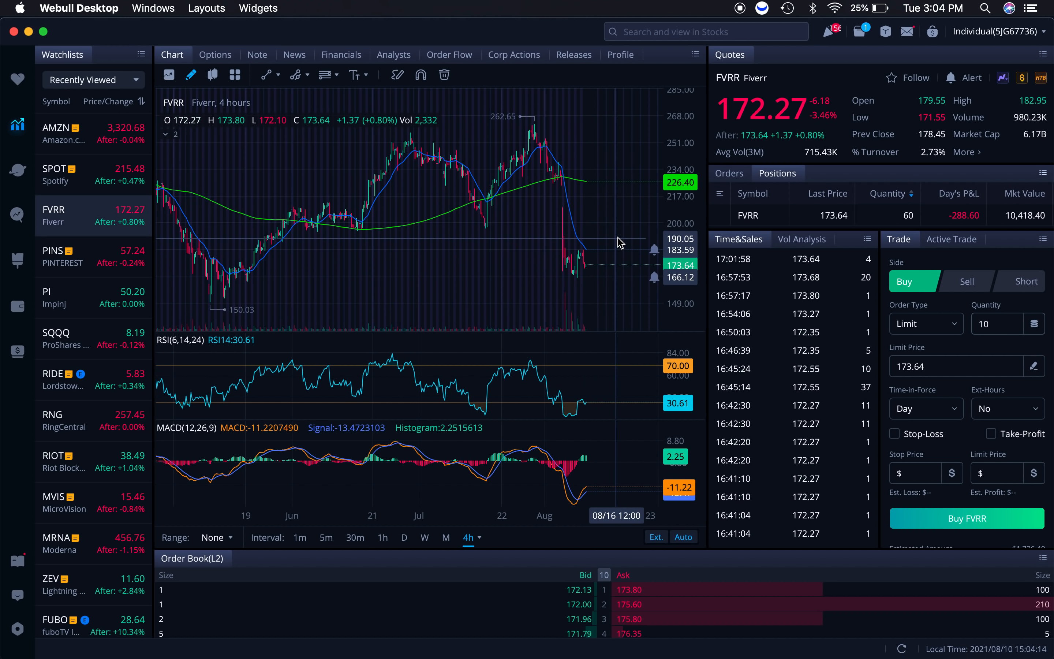
Load Spotify (SPOT) from the watchlist to replace the Fiverr chart.
{"action": "left_click", "coordinate": [55, 174]}
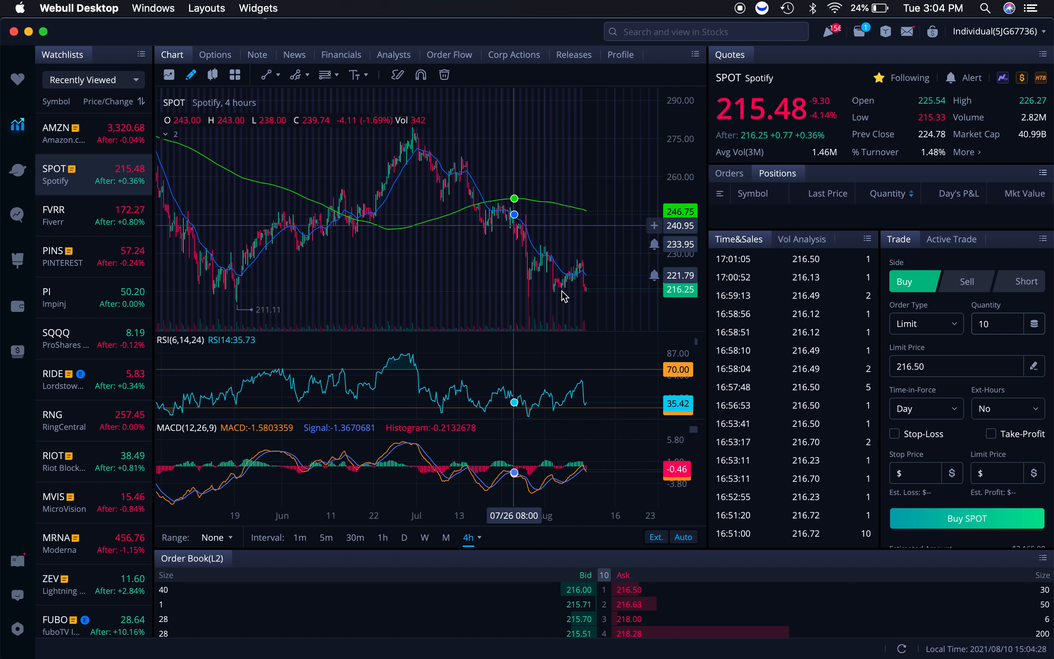
{"action": "mouse_move", "coordinate": [515, 218]}
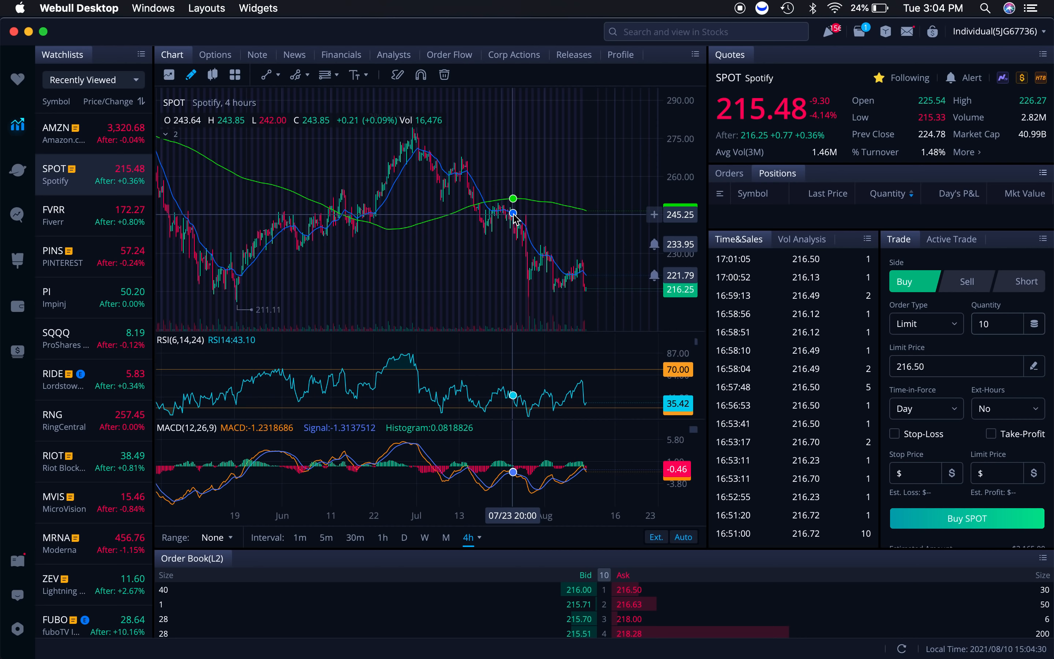
{"action": "mouse_move", "coordinate": [504, 212]}
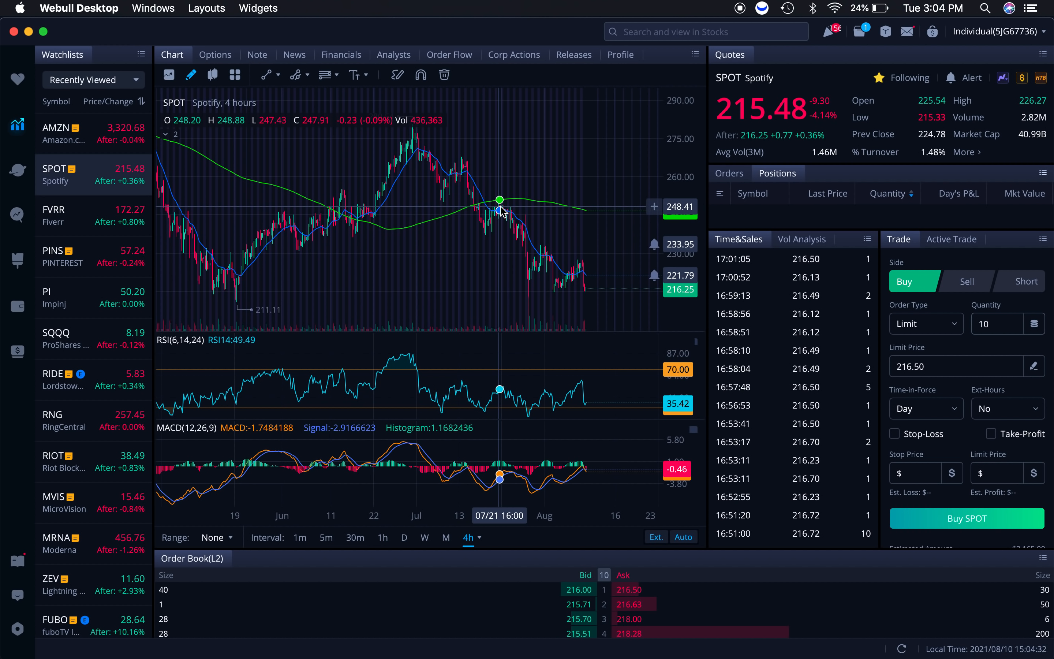
{"action": "mouse_move", "coordinate": [534, 274]}
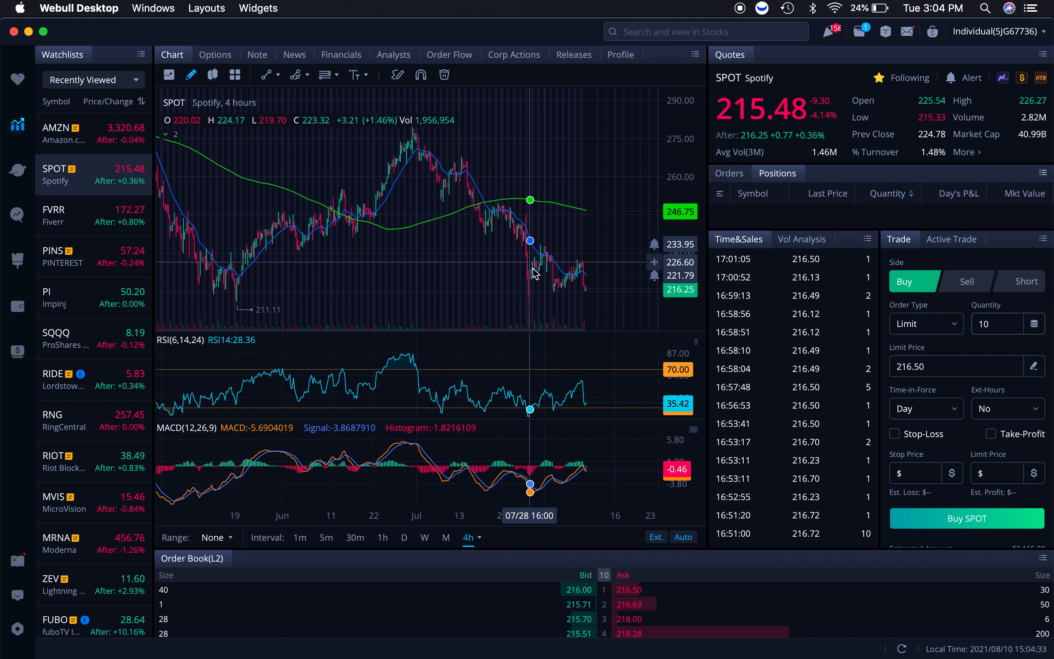
{"action": "mouse_move", "coordinate": [525, 237]}
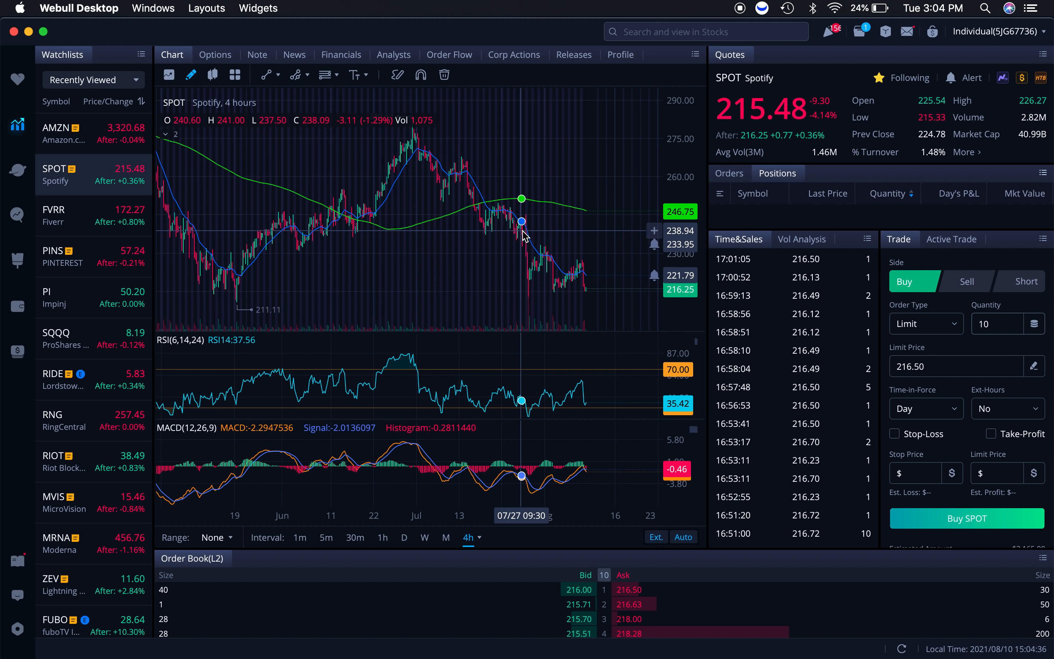
{"action": "mouse_move", "coordinate": [531, 295]}
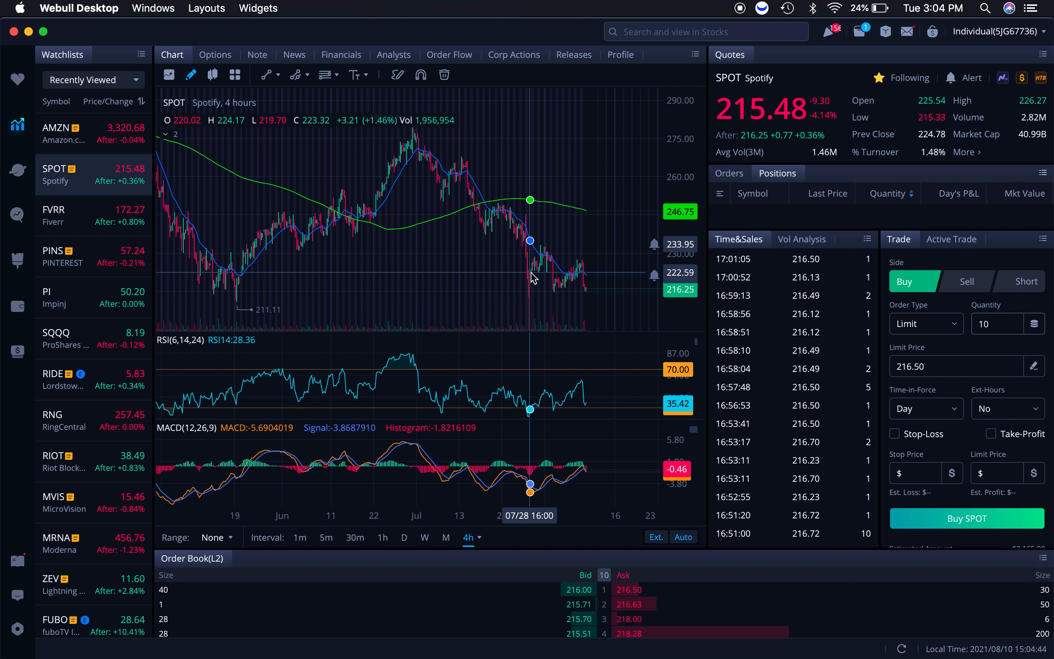
{"action": "mouse_move", "coordinate": [548, 254]}
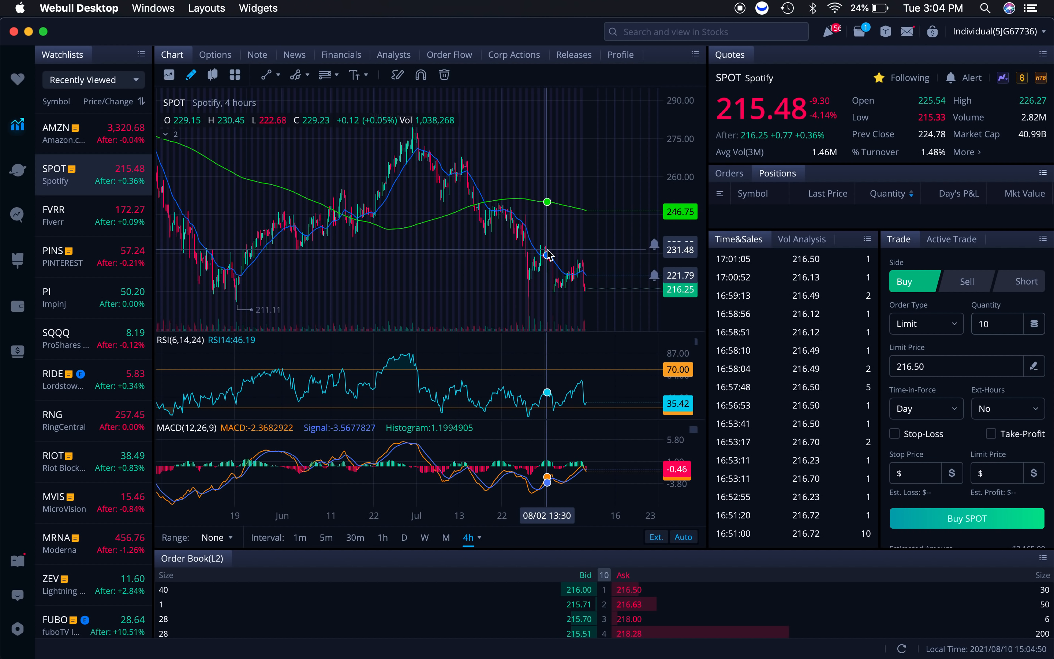
{"action": "mouse_move", "coordinate": [540, 243]}
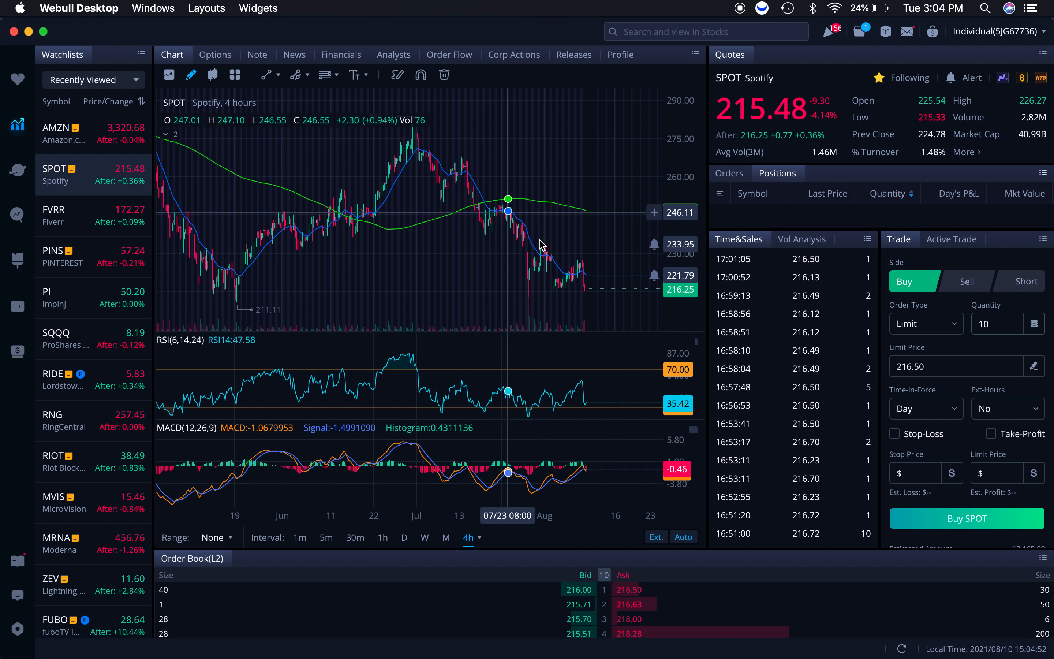
{"action": "mouse_move", "coordinate": [550, 257]}
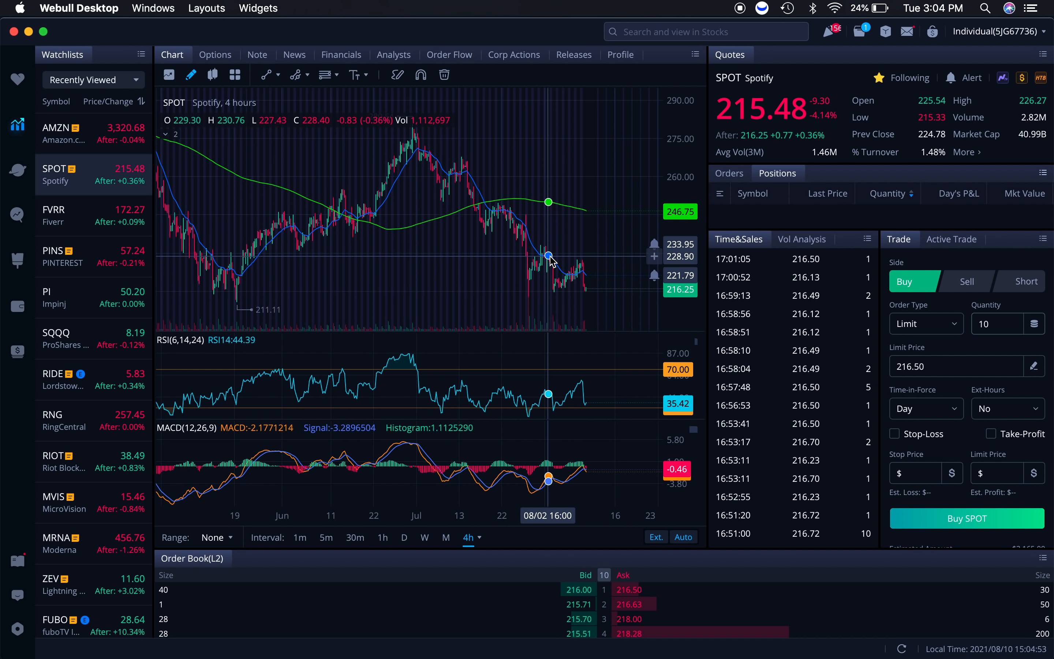
{"action": "mouse_move", "coordinate": [547, 259]}
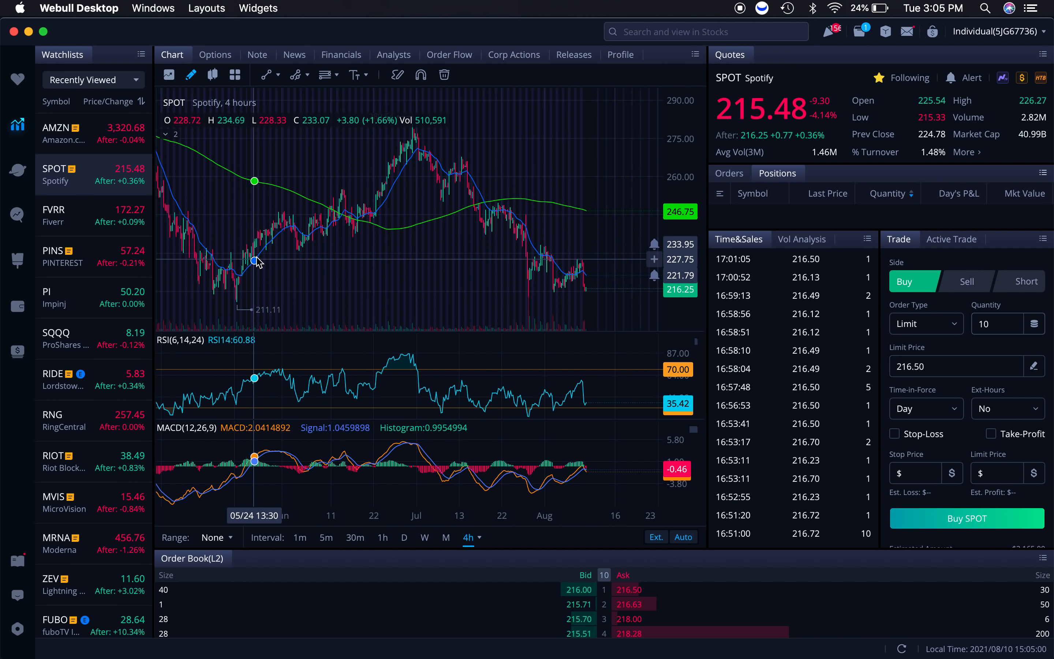
{"action": "mouse_move", "coordinate": [406, 206]}
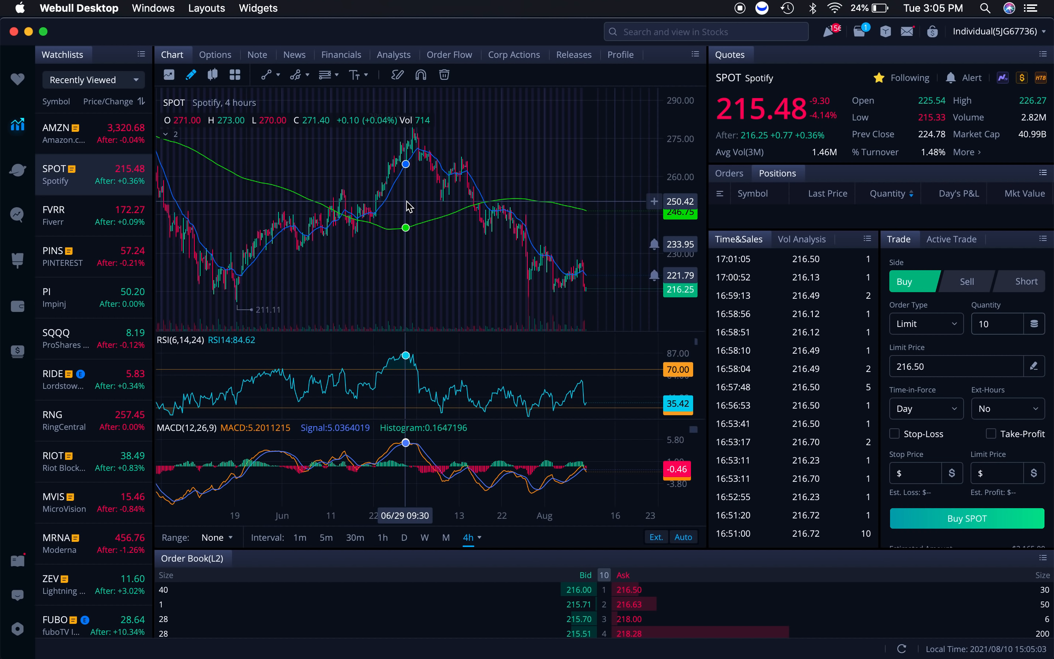
{"action": "mouse_move", "coordinate": [541, 212]}
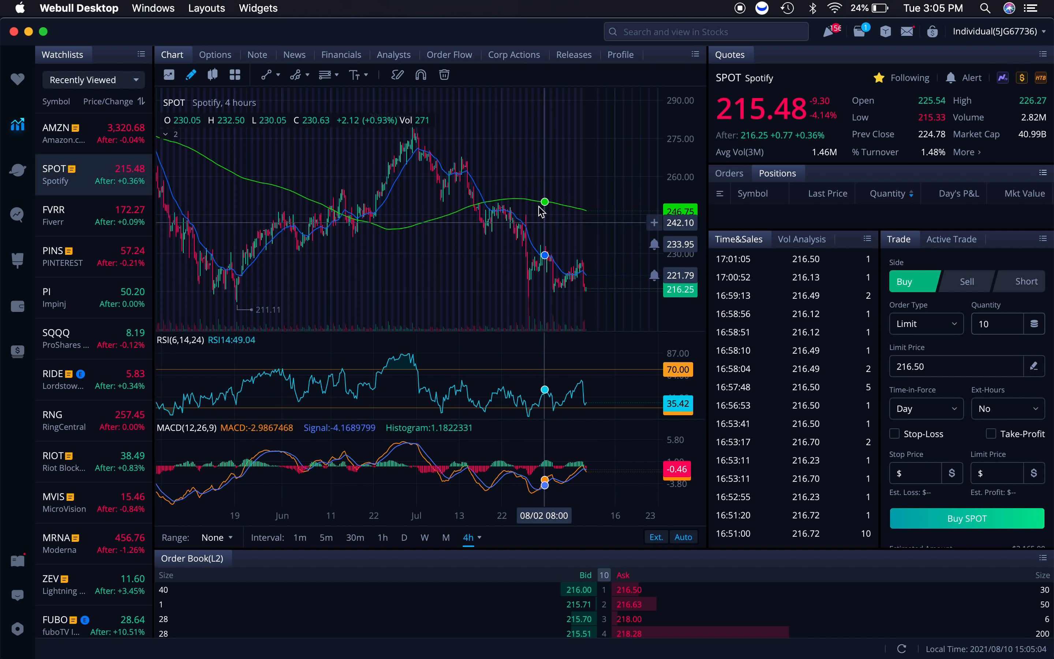
{"action": "mouse_move", "coordinate": [538, 217]}
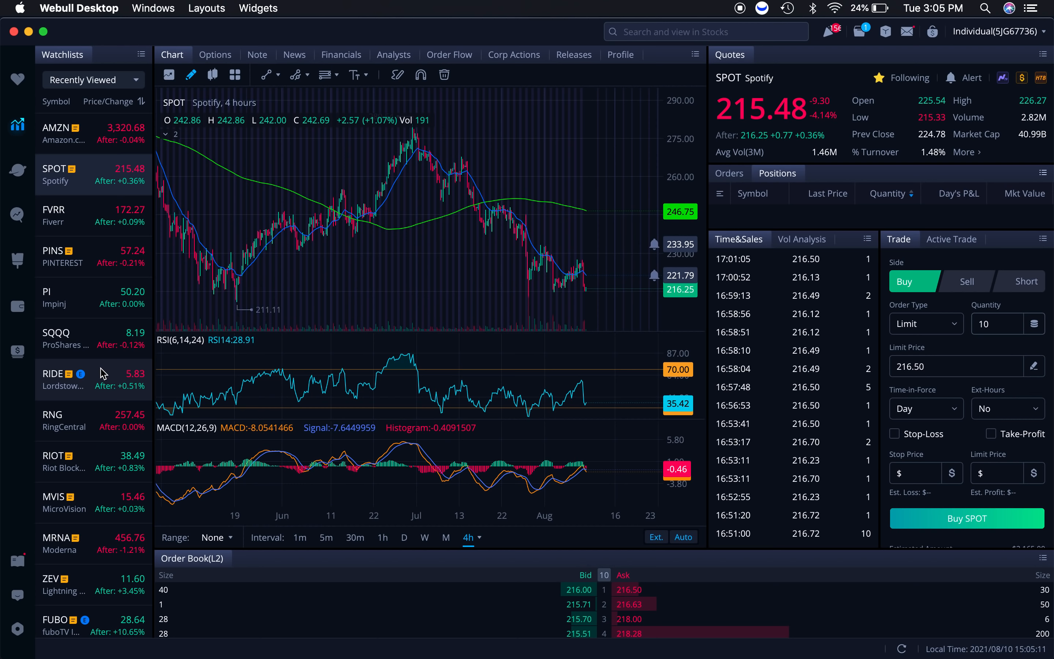
{"action": "scroll", "scroll_direction": "down", "scroll_amount": 3}
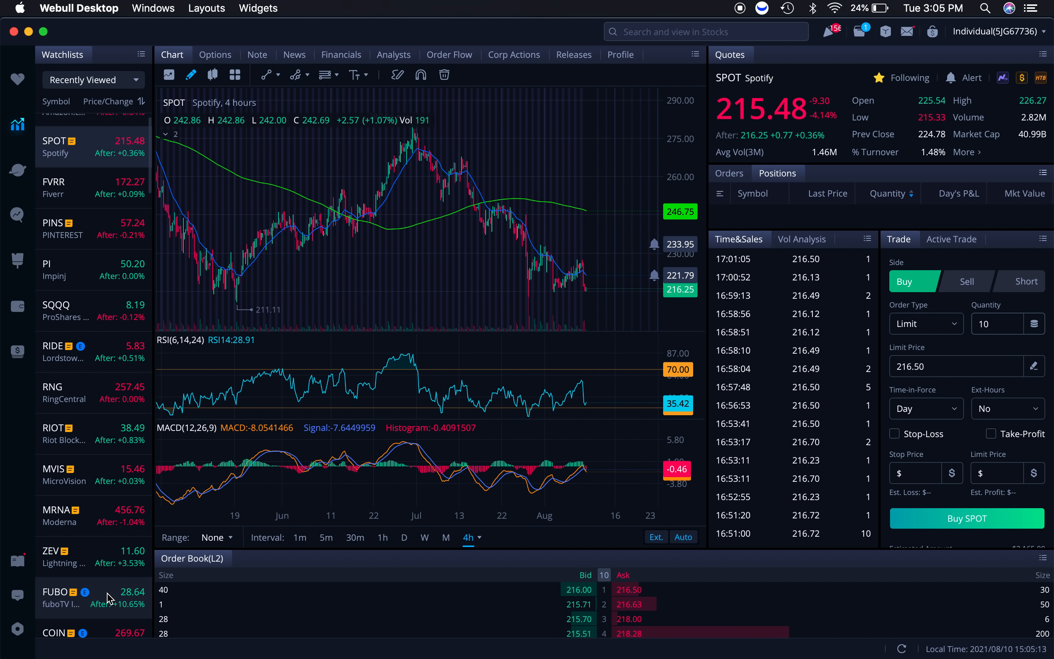
{"action": "left_click", "coordinate": [61, 598]}
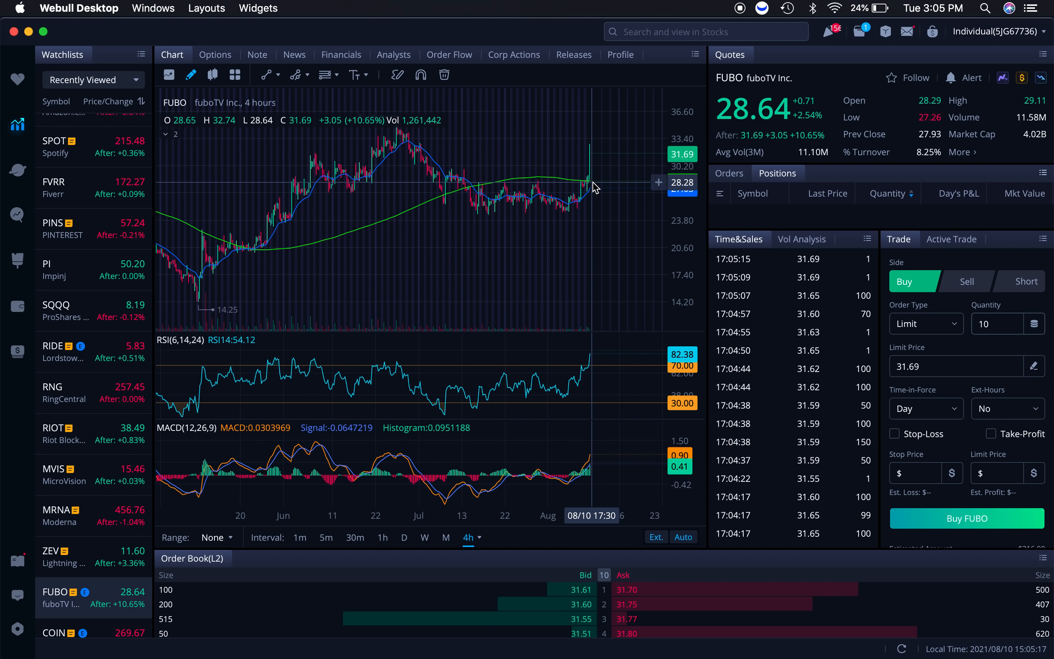
{"action": "mouse_move", "coordinate": [668, 608]}
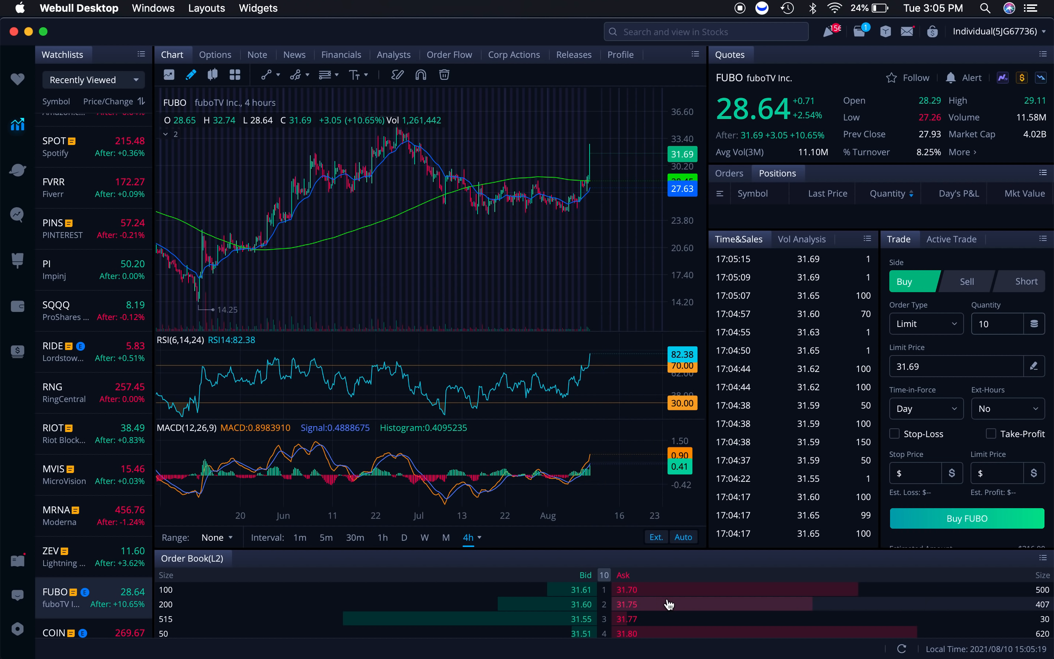
{"action": "mouse_move", "coordinate": [616, 415]}
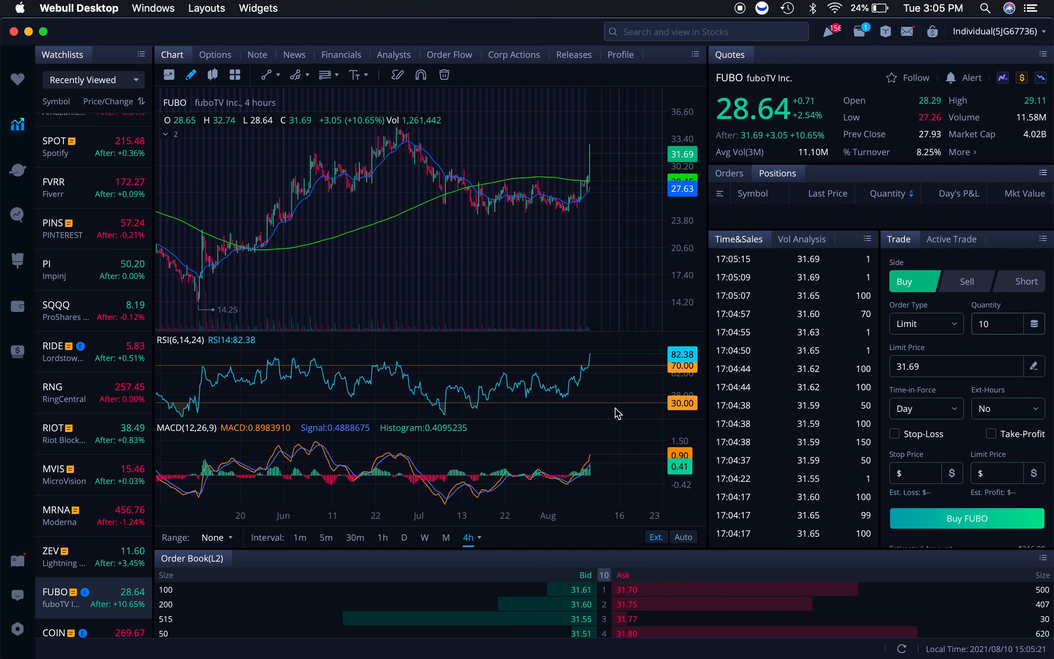
{"action": "mouse_move", "coordinate": [447, 174]}
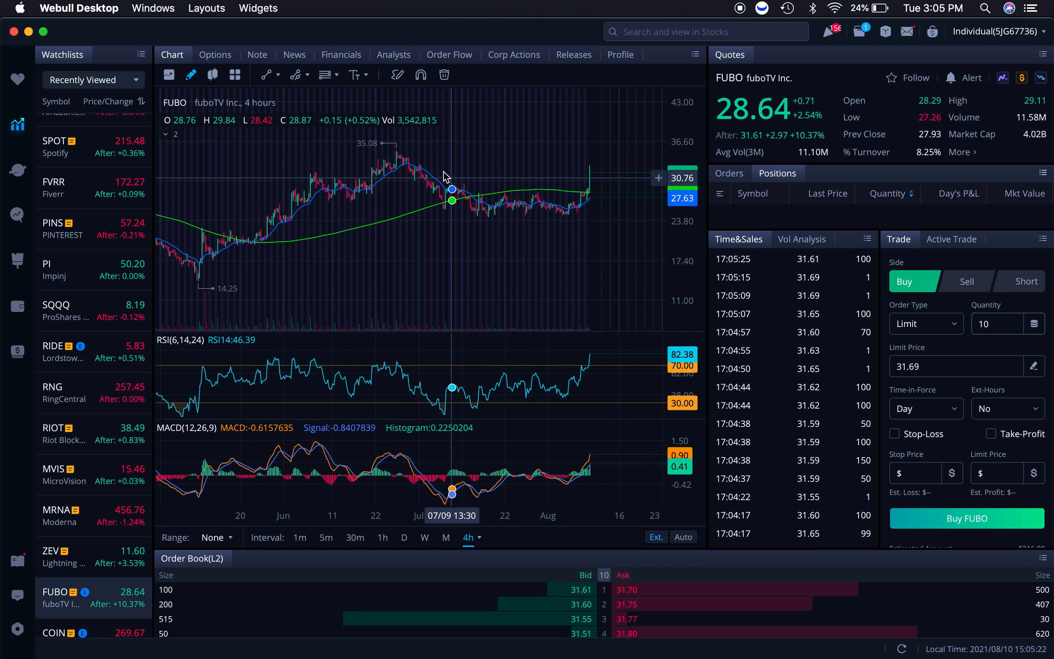
{"action": "mouse_move", "coordinate": [416, 164]}
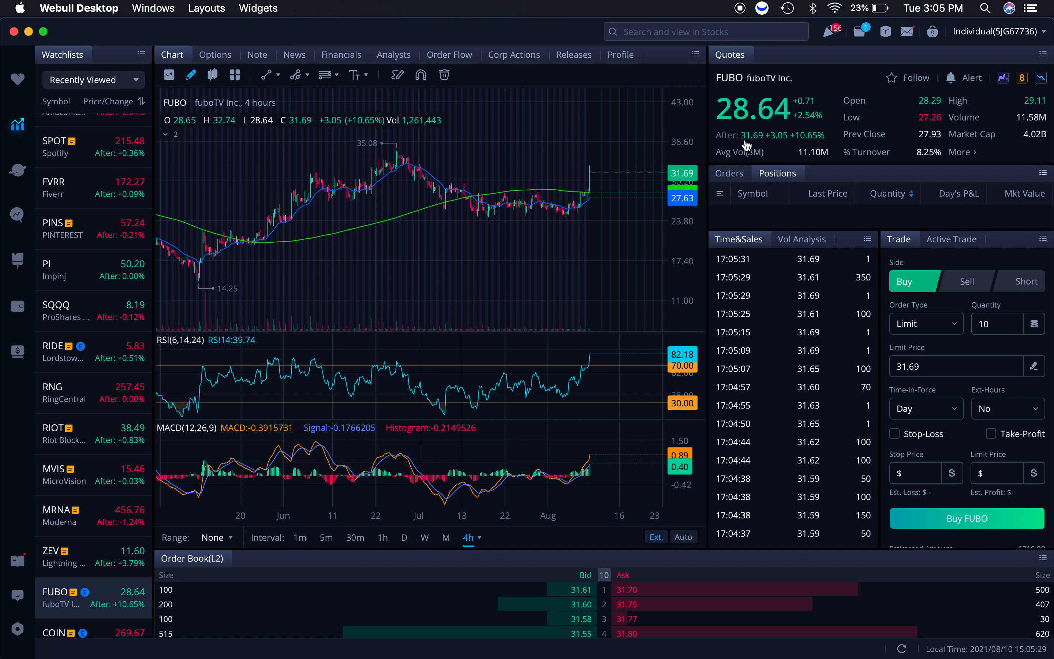
{"action": "mouse_move", "coordinate": [583, 205]}
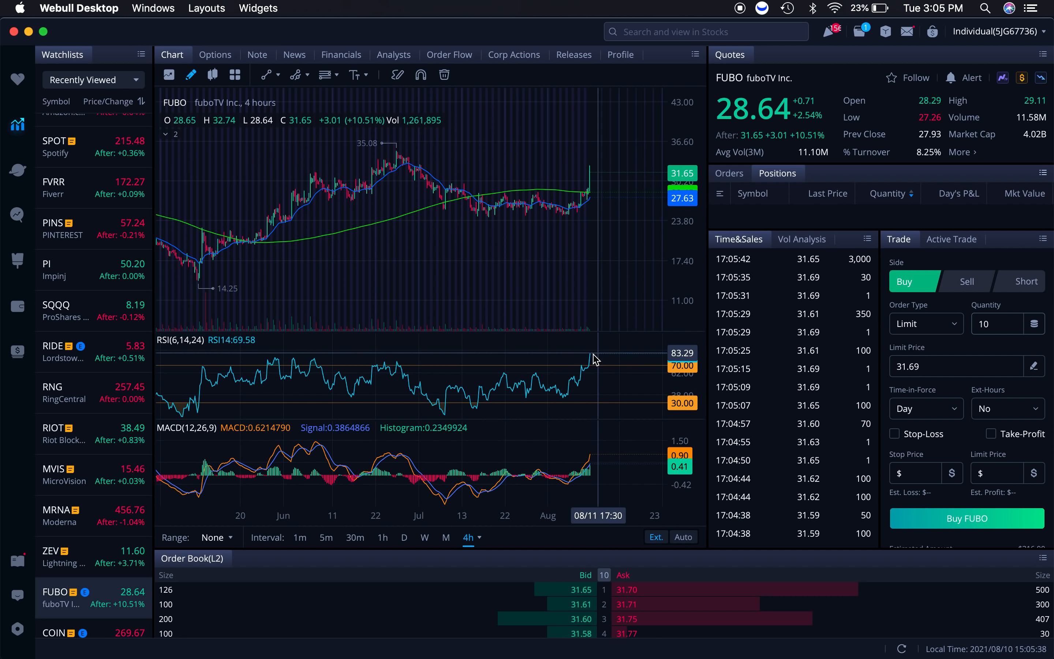
{"action": "mouse_move", "coordinate": [594, 486]}
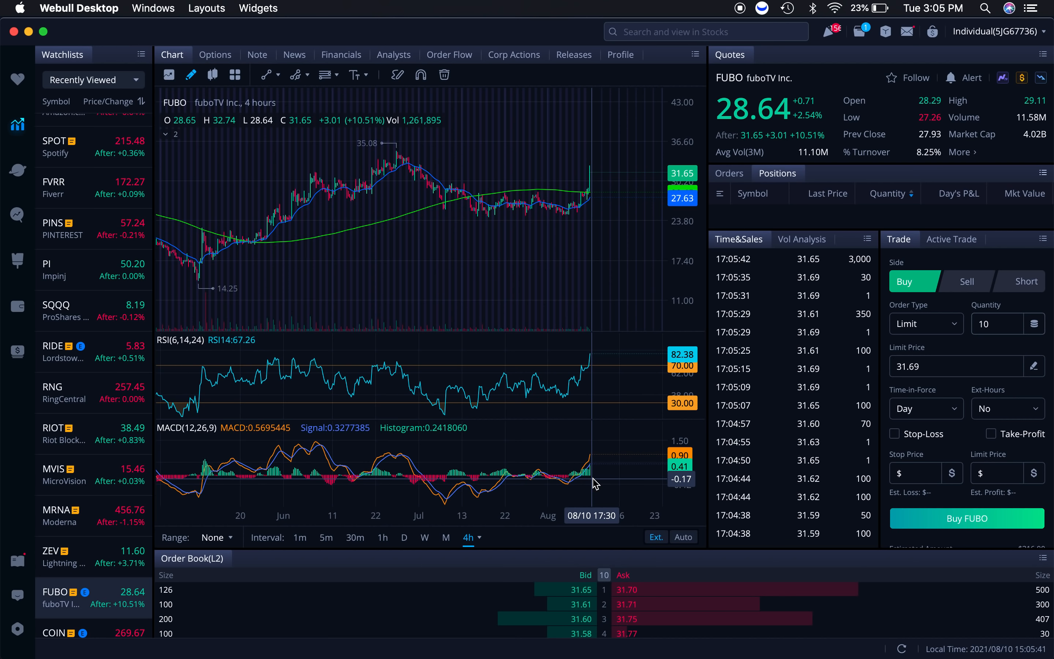
{"action": "mouse_move", "coordinate": [592, 183]}
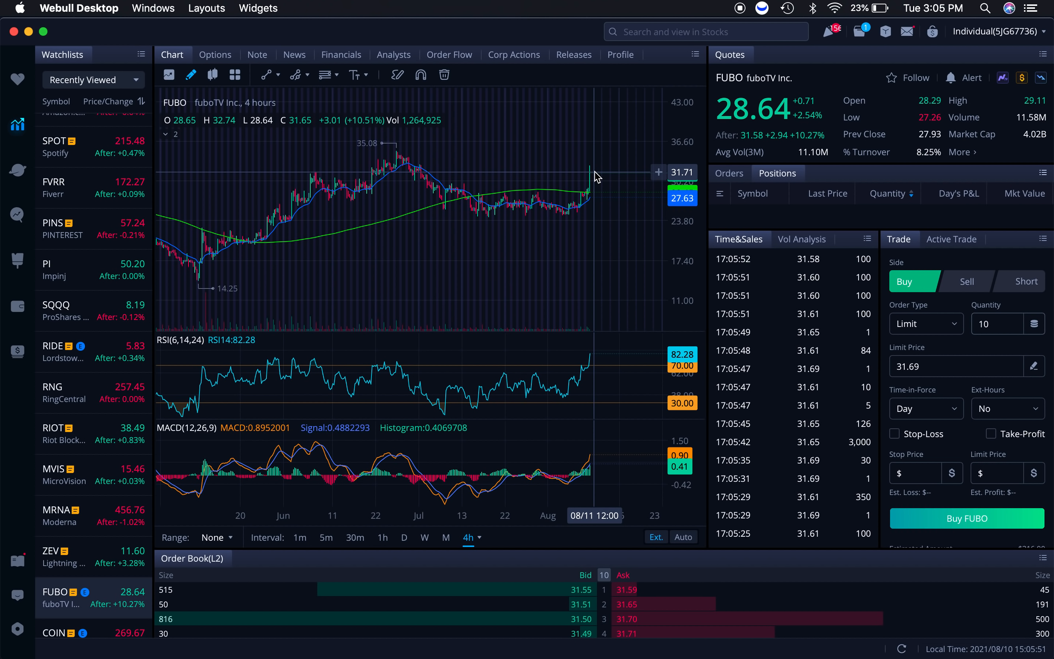
{"action": "mouse_move", "coordinate": [587, 174]}
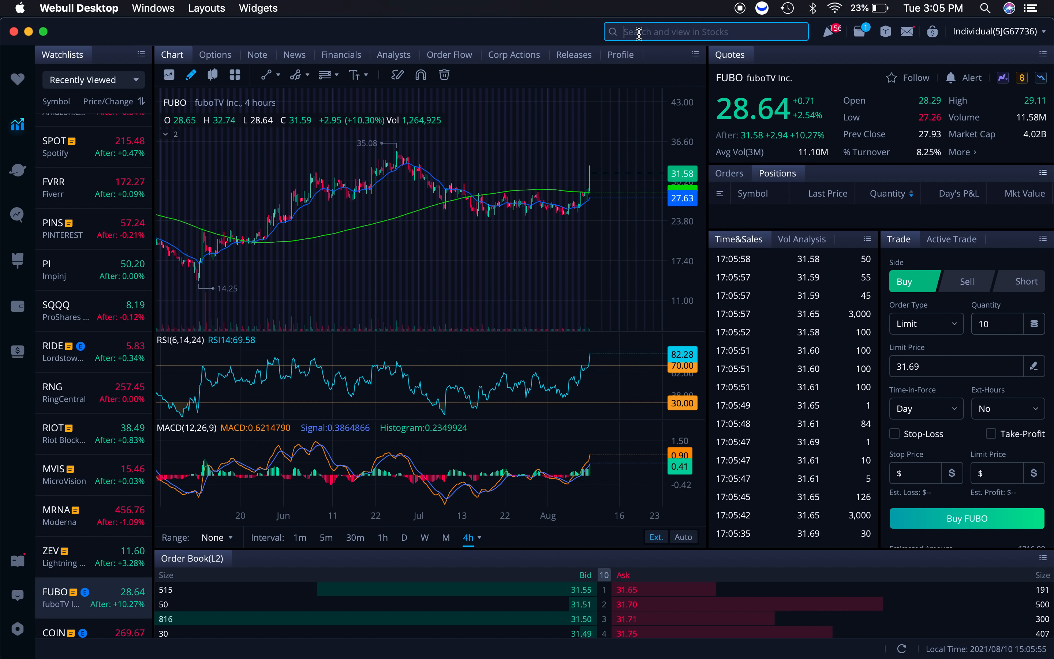
Search 'amz' and load Amazon.com's 4h chart in place of fuboTV.
{"action": "type", "text": "amz"}
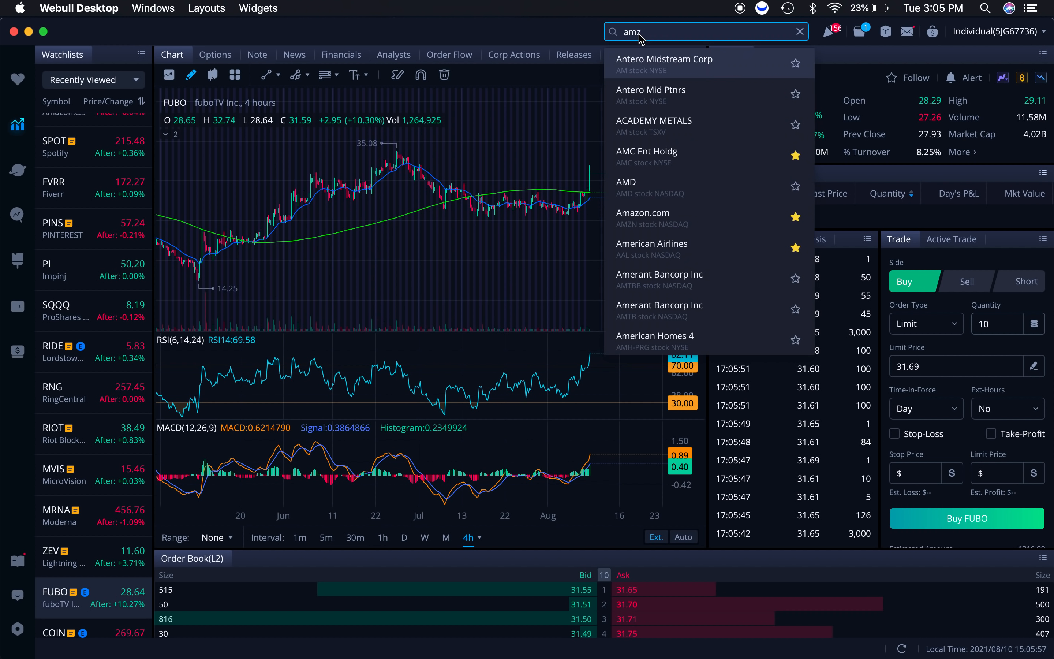
{"action": "left_click", "coordinate": [644, 213]}
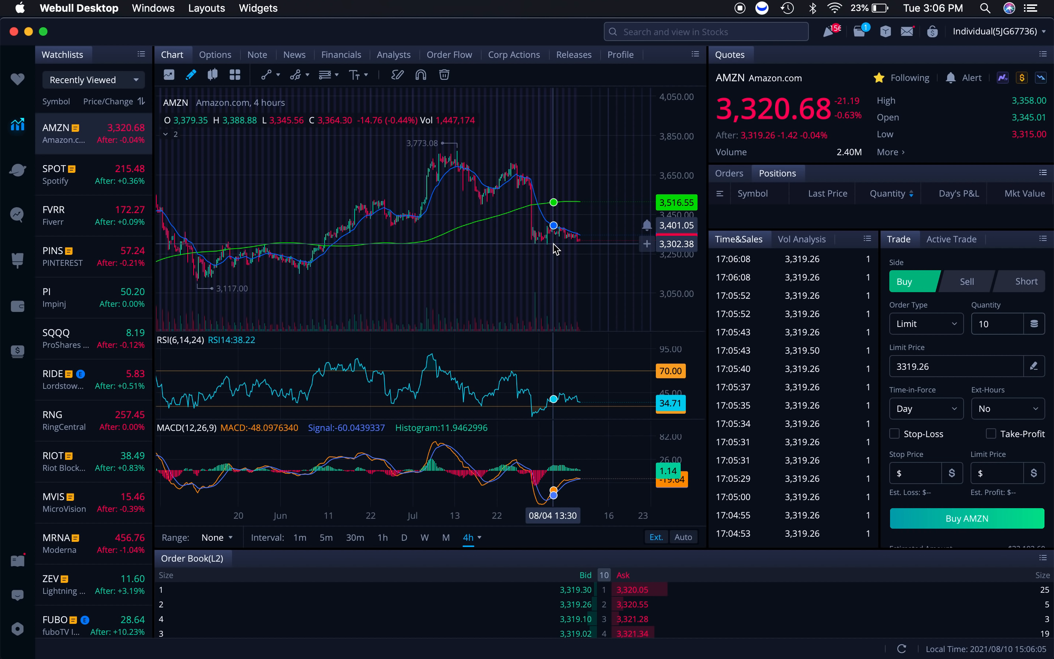
{"action": "mouse_move", "coordinate": [542, 189]}
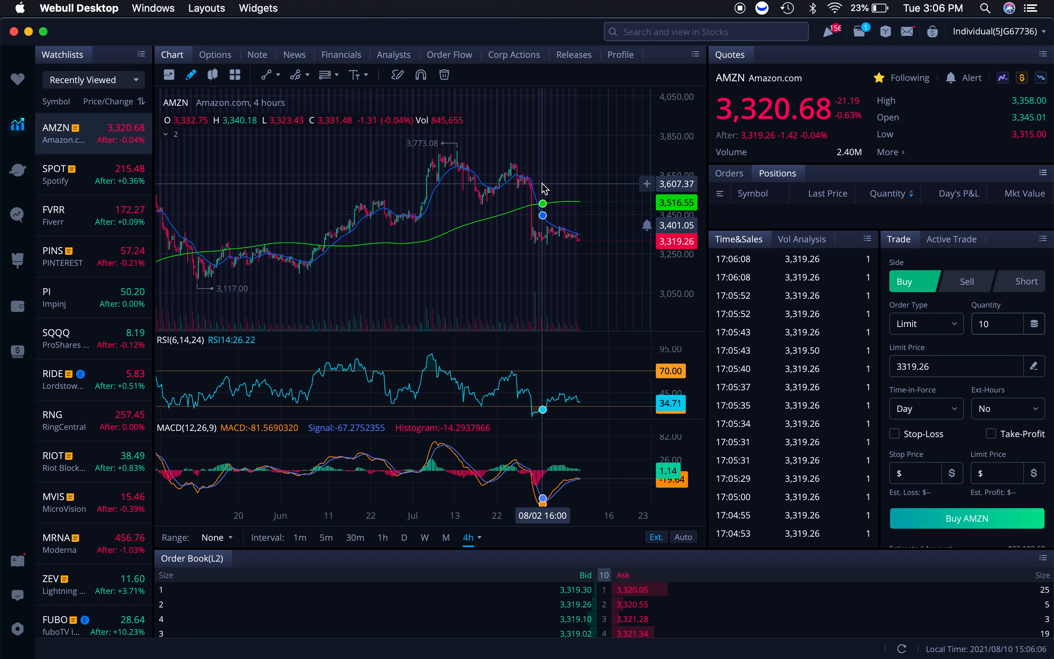
{"action": "mouse_move", "coordinate": [547, 252]}
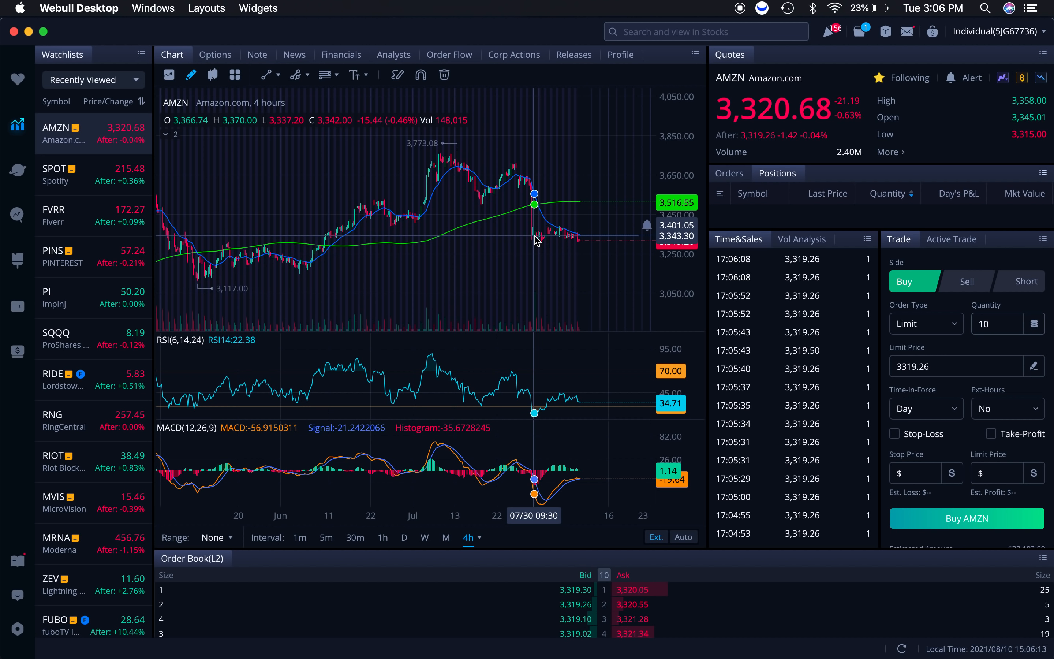
{"action": "mouse_move", "coordinate": [542, 235]}
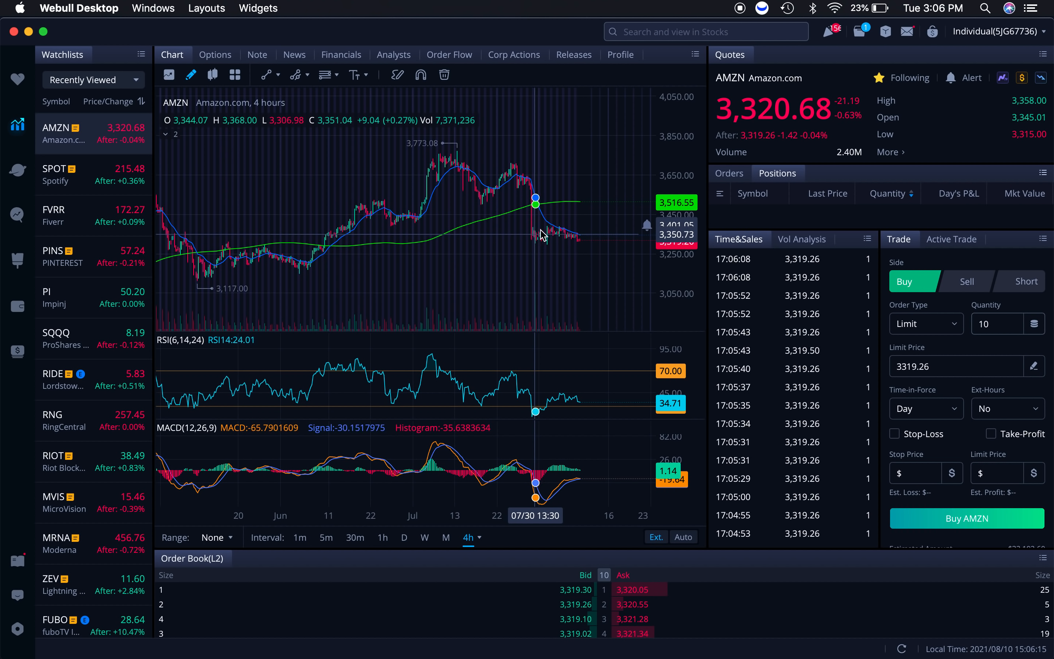
{"action": "mouse_move", "coordinate": [544, 226]}
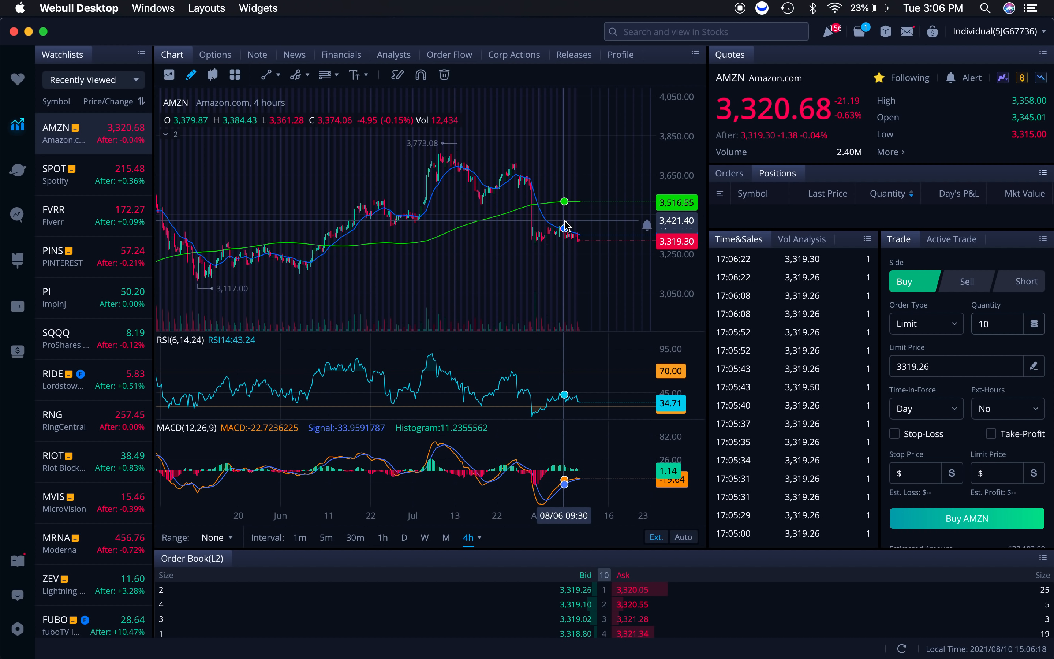
{"action": "mouse_move", "coordinate": [530, 183]}
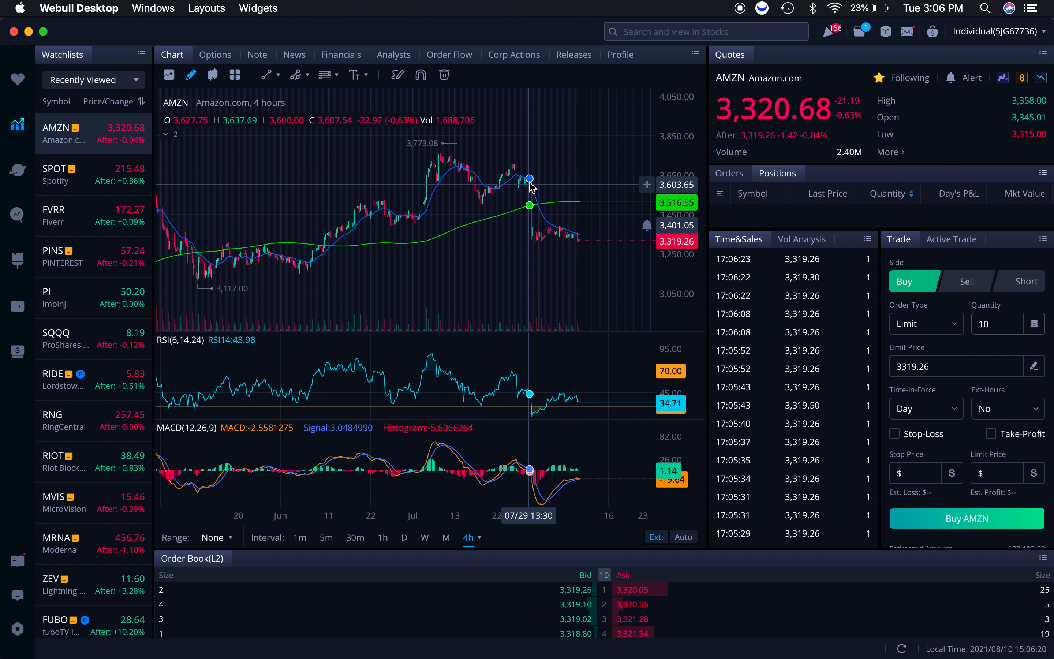
{"action": "mouse_move", "coordinate": [543, 236]}
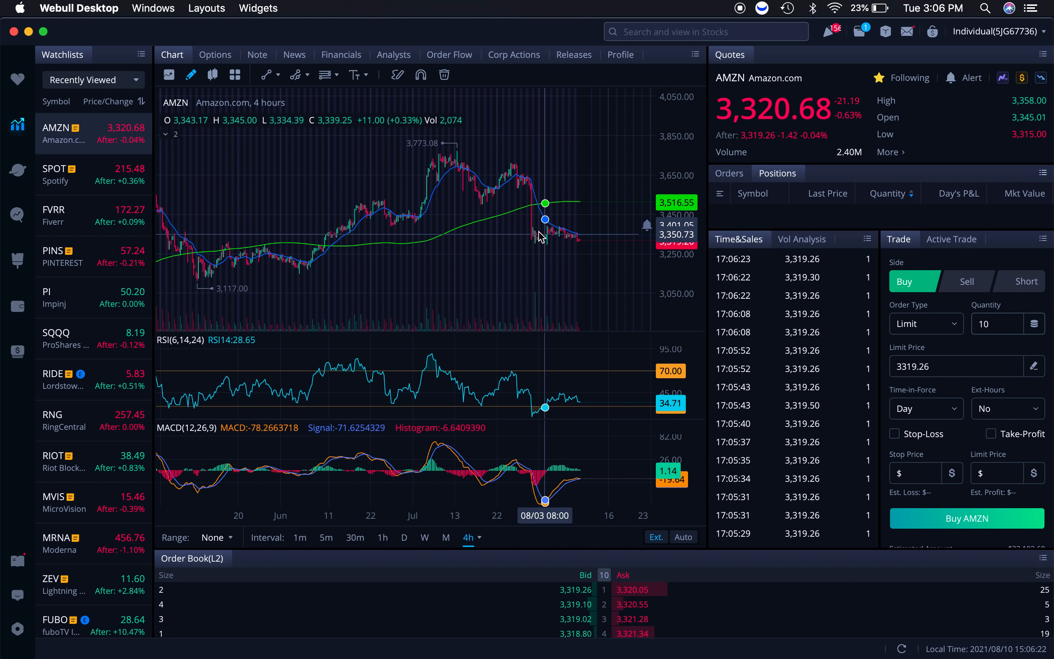
{"action": "mouse_move", "coordinate": [584, 240]}
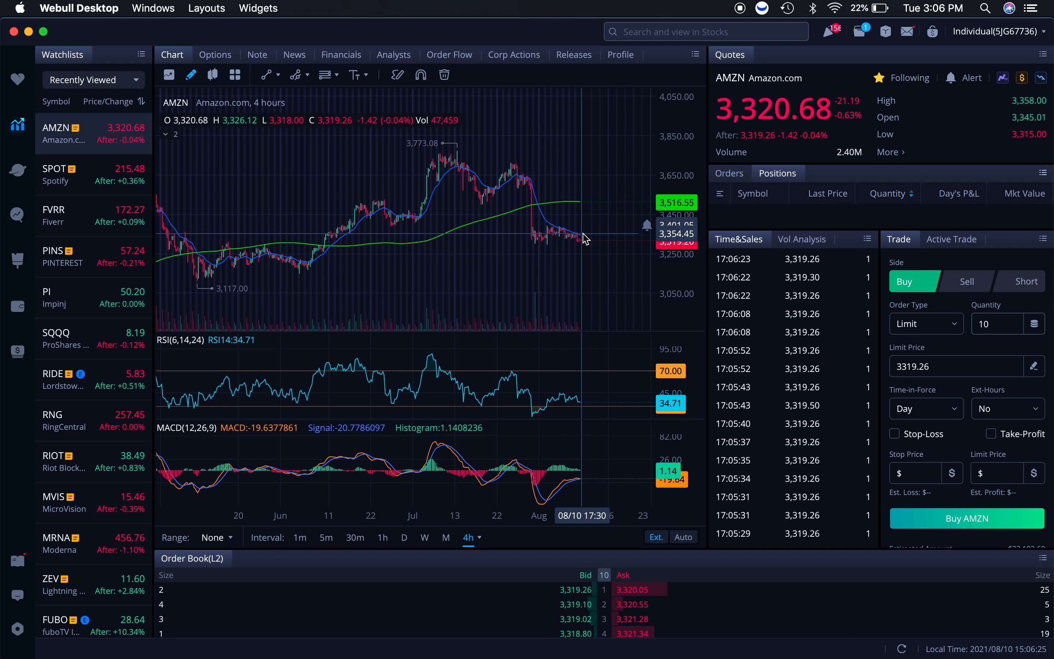
{"action": "left_click", "coordinate": [267, 75]}
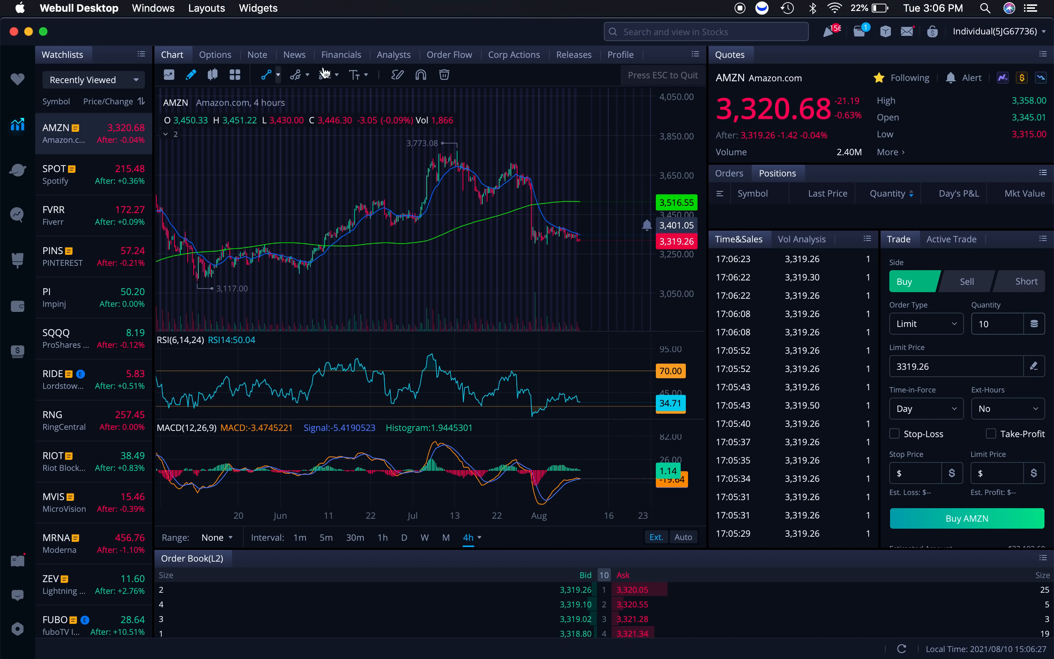
{"action": "mouse_move", "coordinate": [590, 236]}
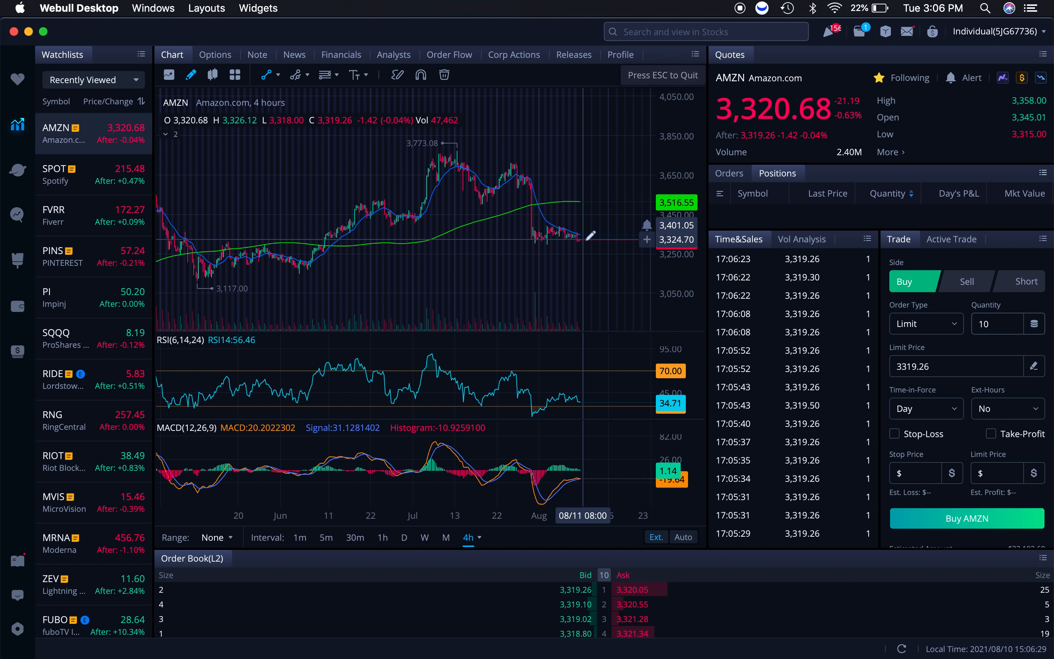
{"action": "left_click_drag", "start_coordinate": [583, 239], "coordinate": [609, 147]}
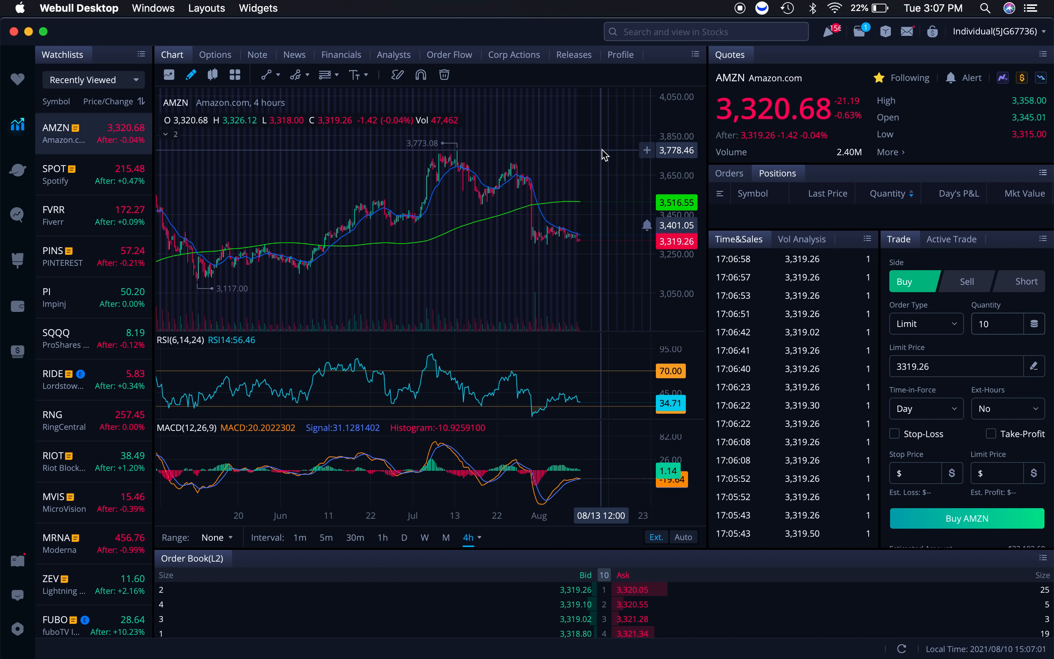
{"action": "mouse_move", "coordinate": [595, 179]}
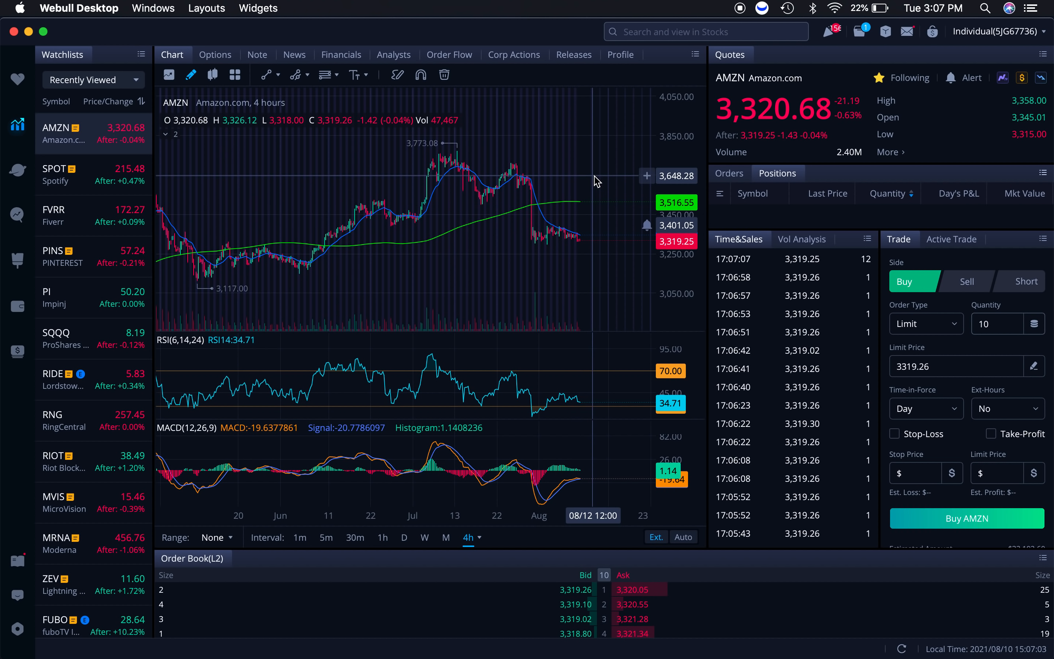
{"action": "mouse_move", "coordinate": [599, 249]}
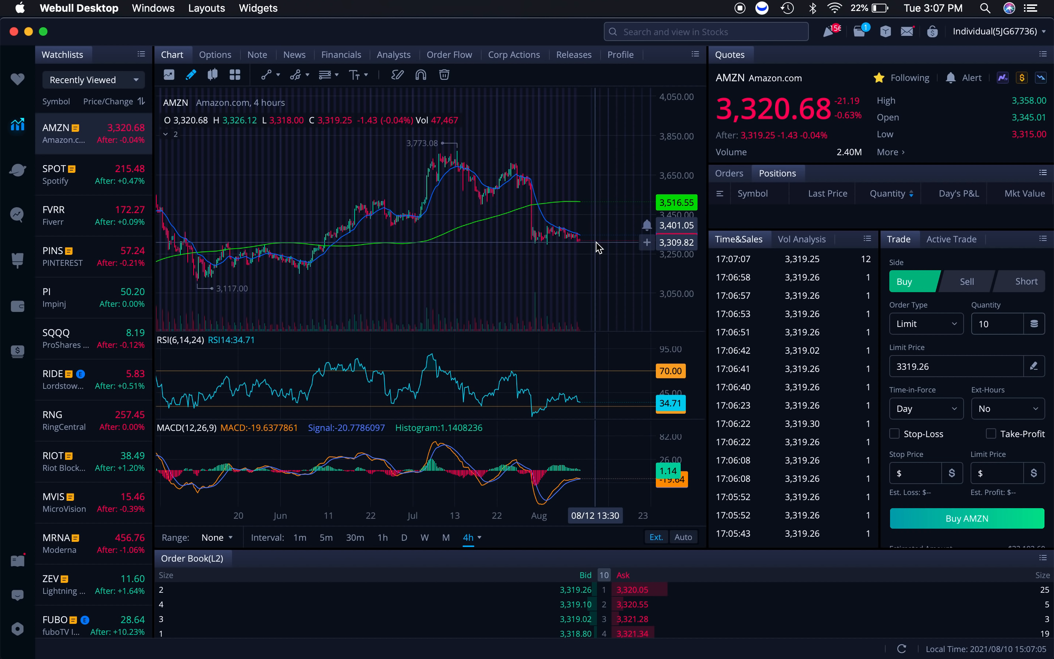
{"action": "mouse_move", "coordinate": [372, 197]}
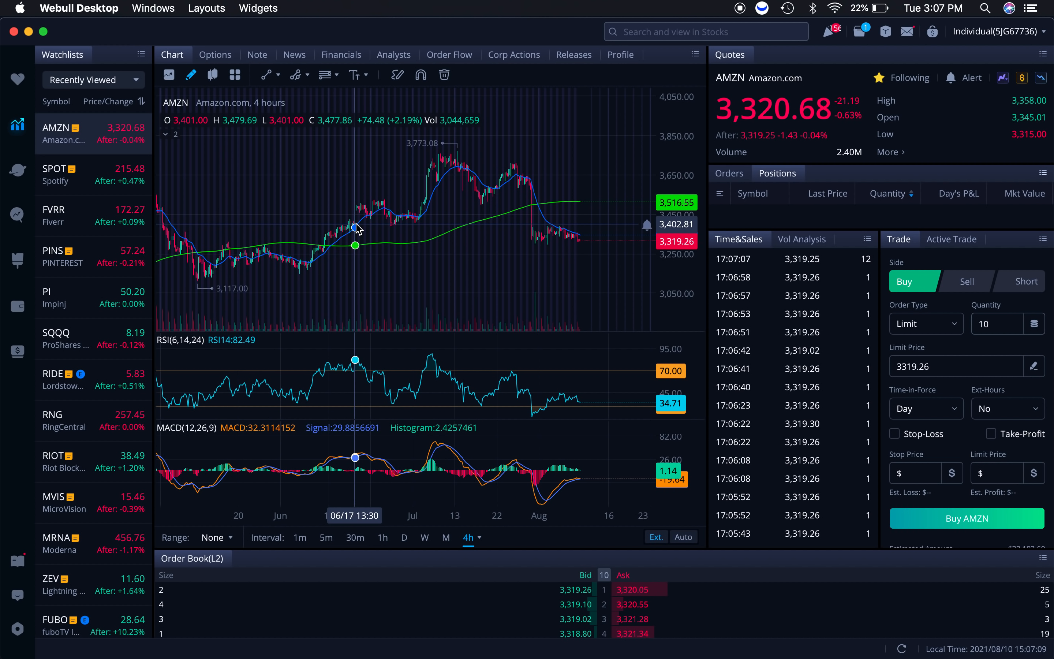
{"action": "mouse_move", "coordinate": [471, 195]}
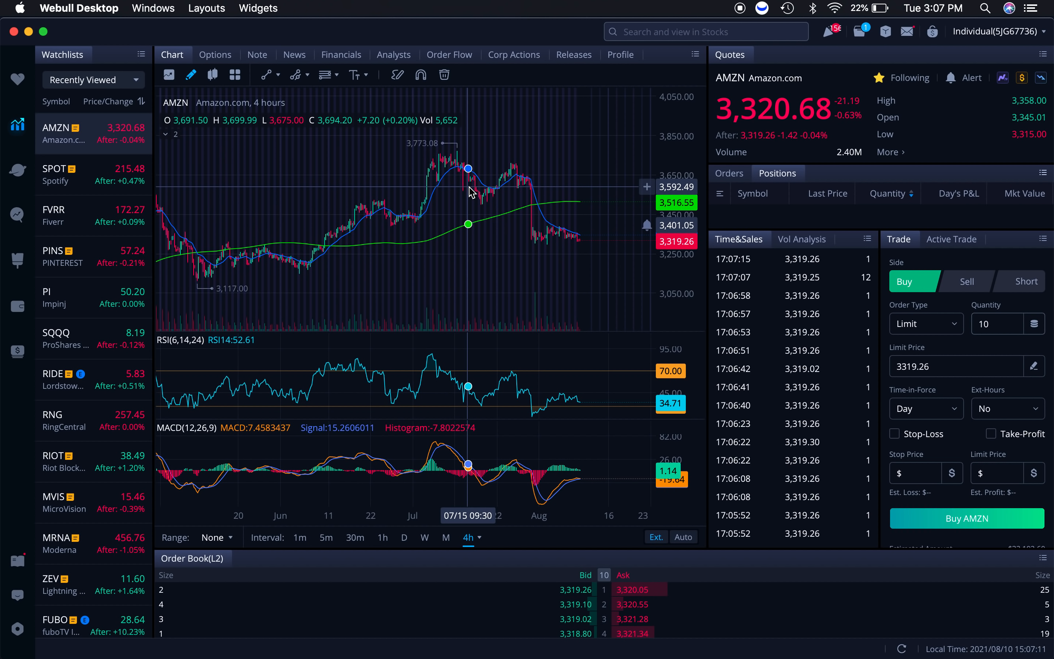
{"action": "mouse_move", "coordinate": [480, 193]}
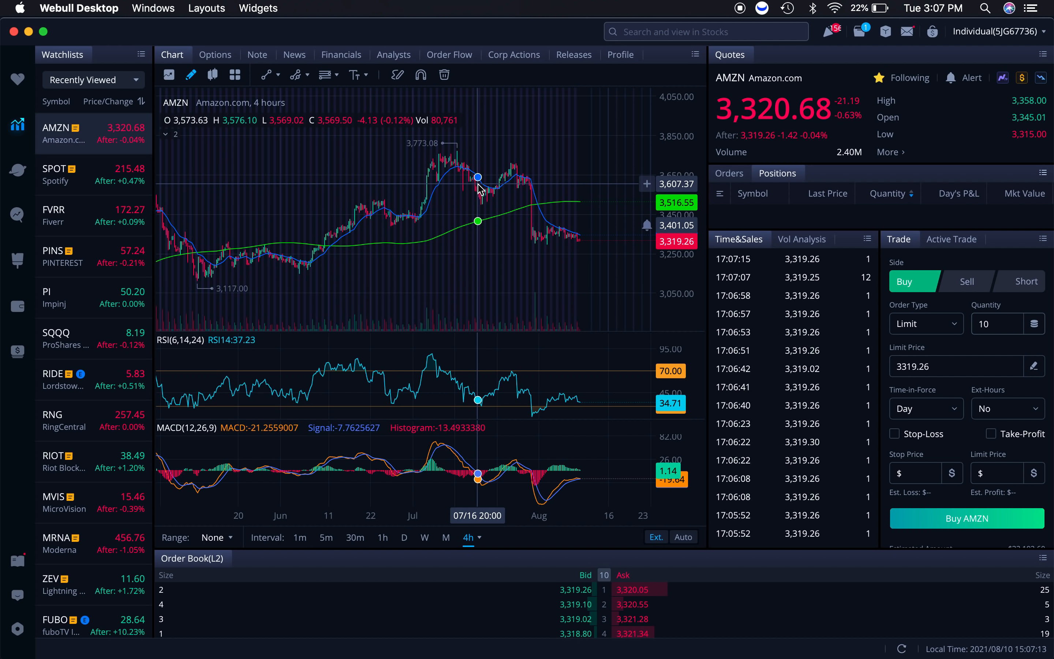
{"action": "mouse_move", "coordinate": [549, 210]}
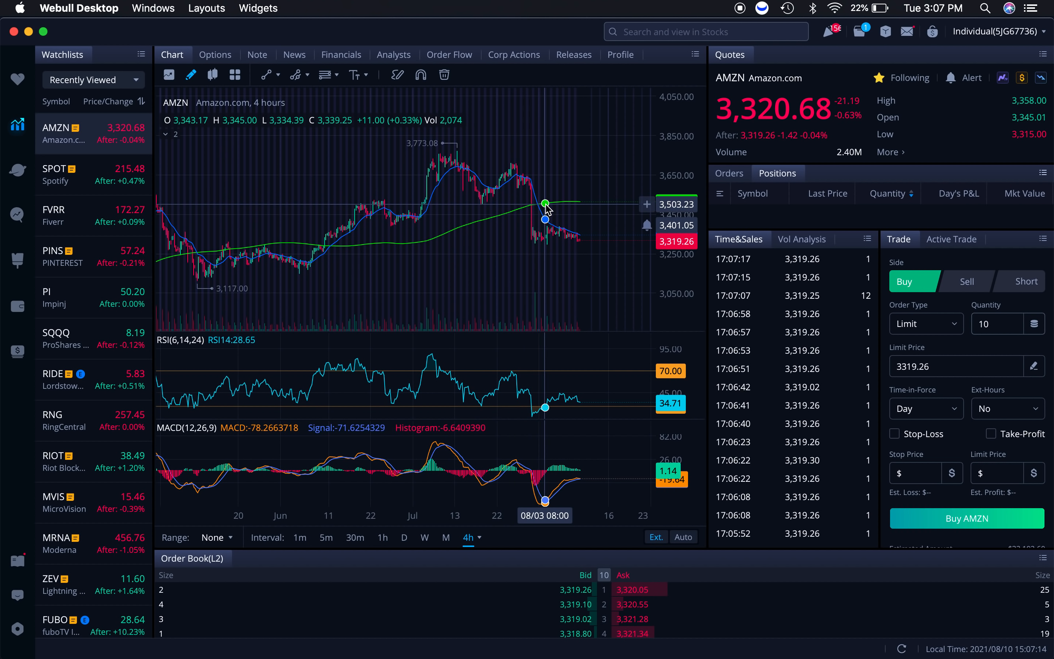
{"action": "mouse_move", "coordinate": [579, 240]}
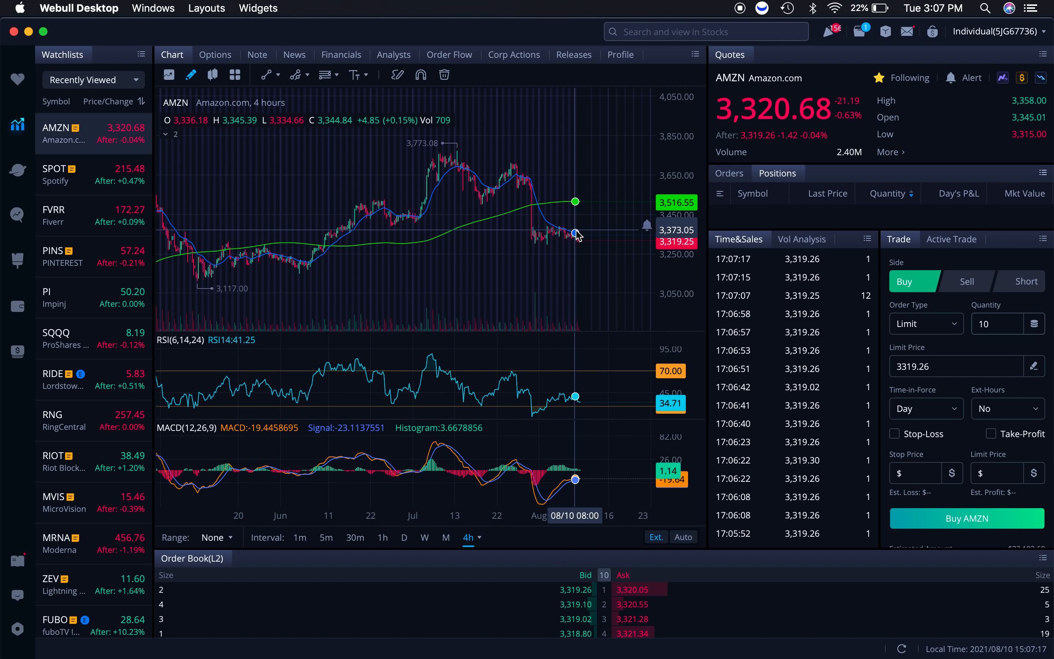
{"action": "mouse_move", "coordinate": [576, 236]}
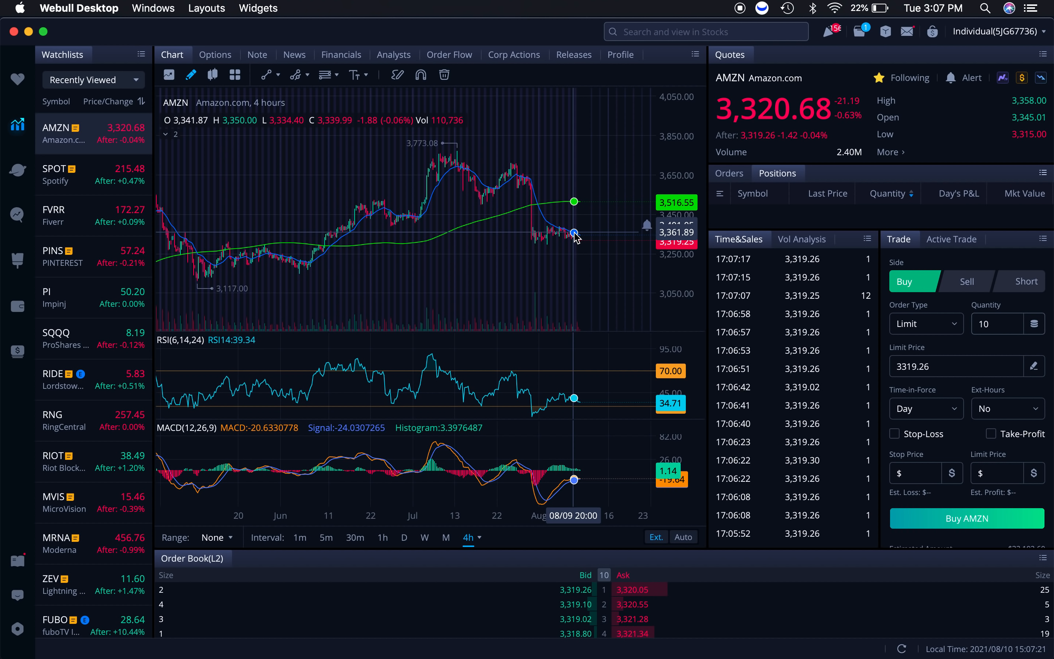
{"action": "mouse_move", "coordinate": [592, 236]}
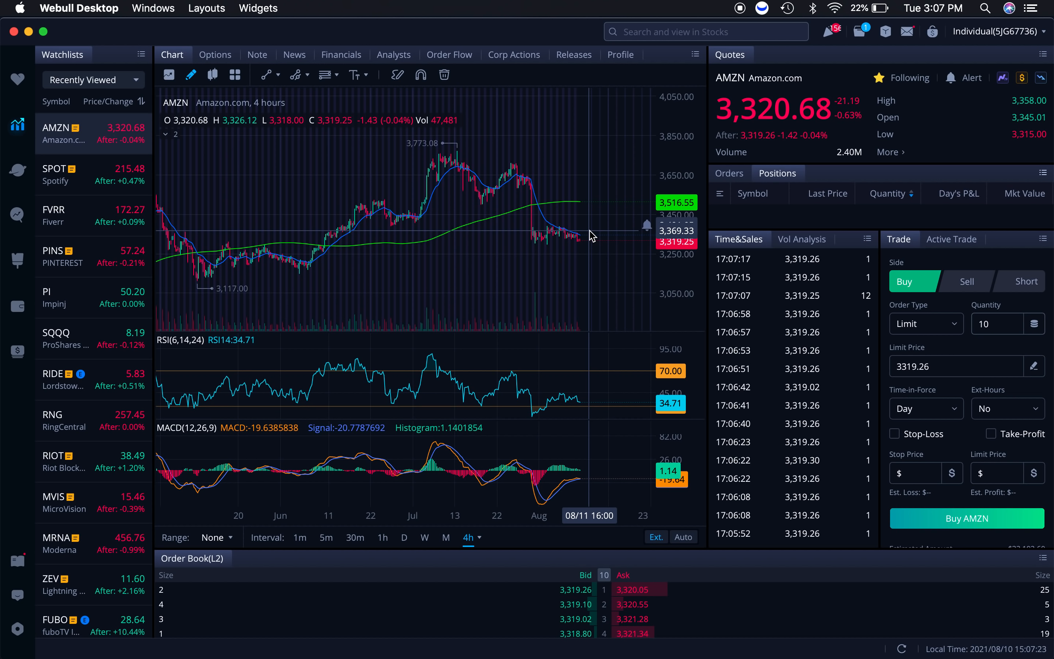
{"action": "mouse_move", "coordinate": [523, 249]}
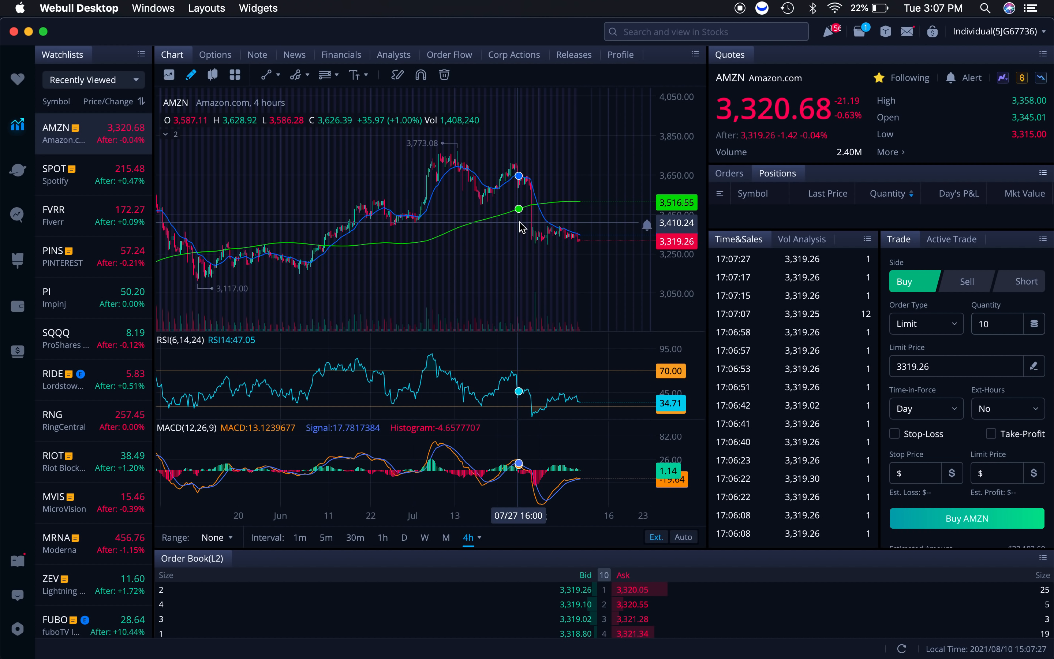
{"action": "mouse_move", "coordinate": [544, 270]}
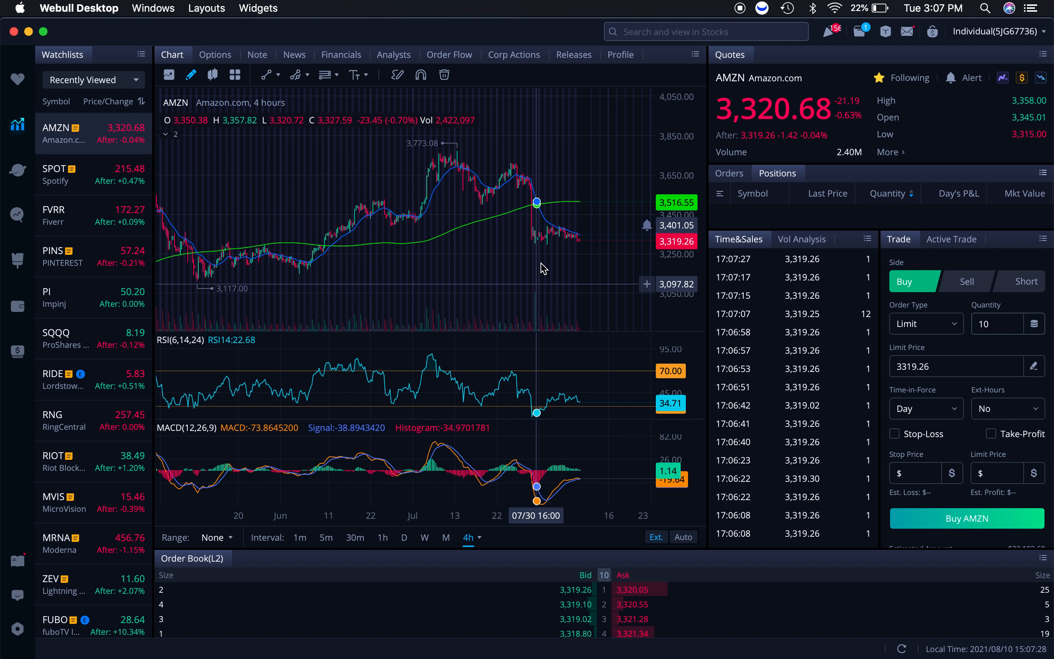
{"action": "mouse_move", "coordinate": [537, 269]}
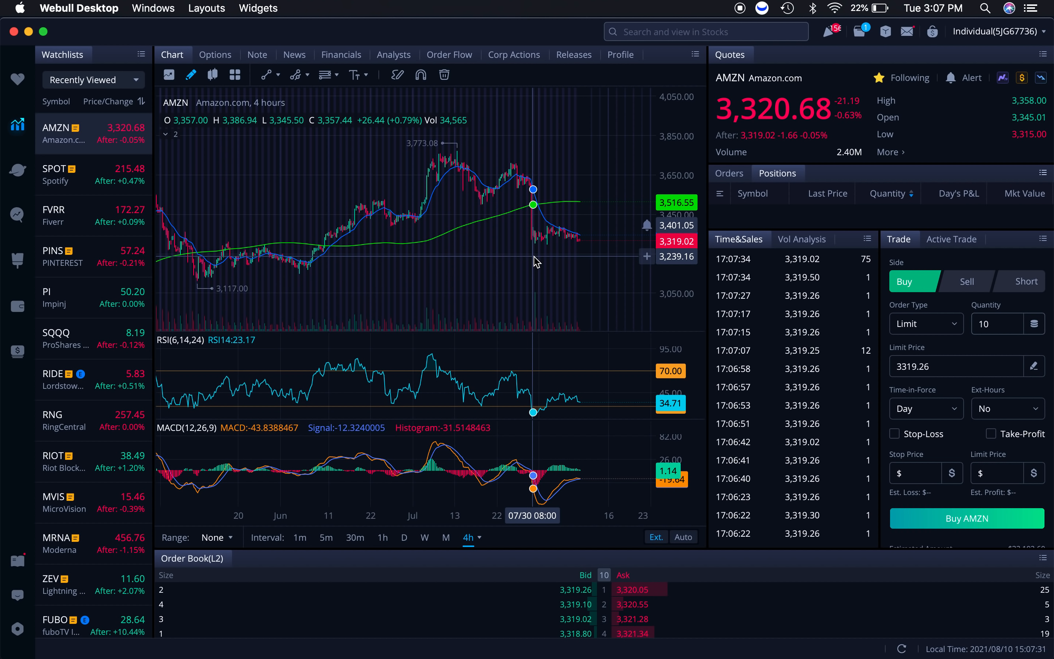